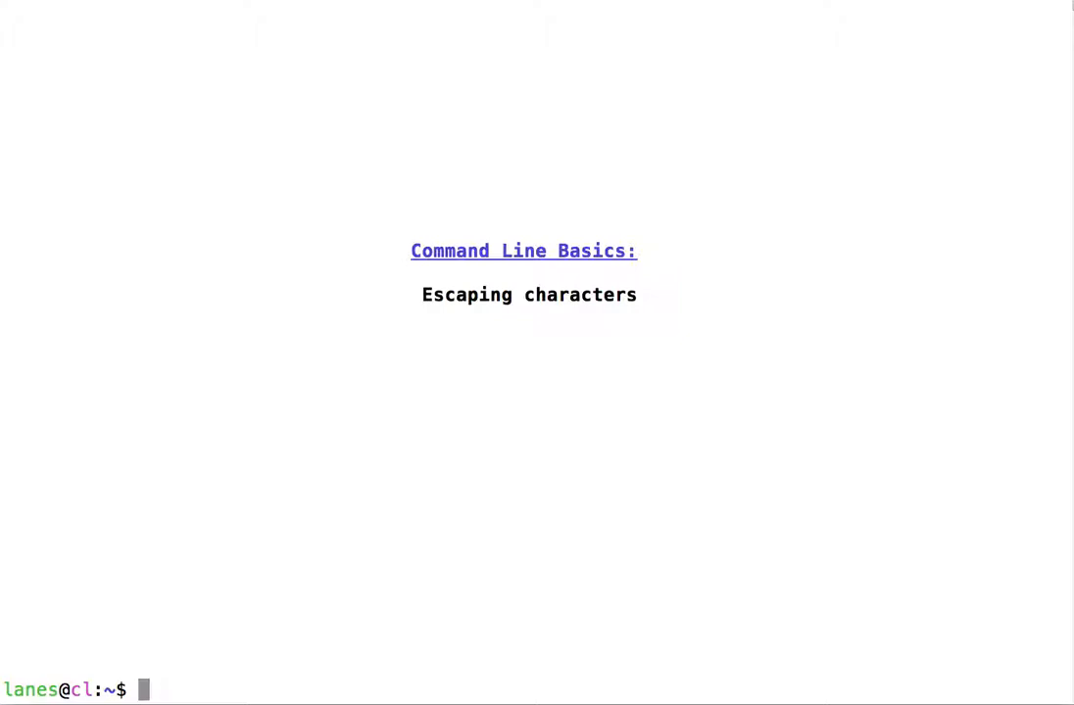
Run echo ${USER} and highlight the printed username in the output.
type("echo")
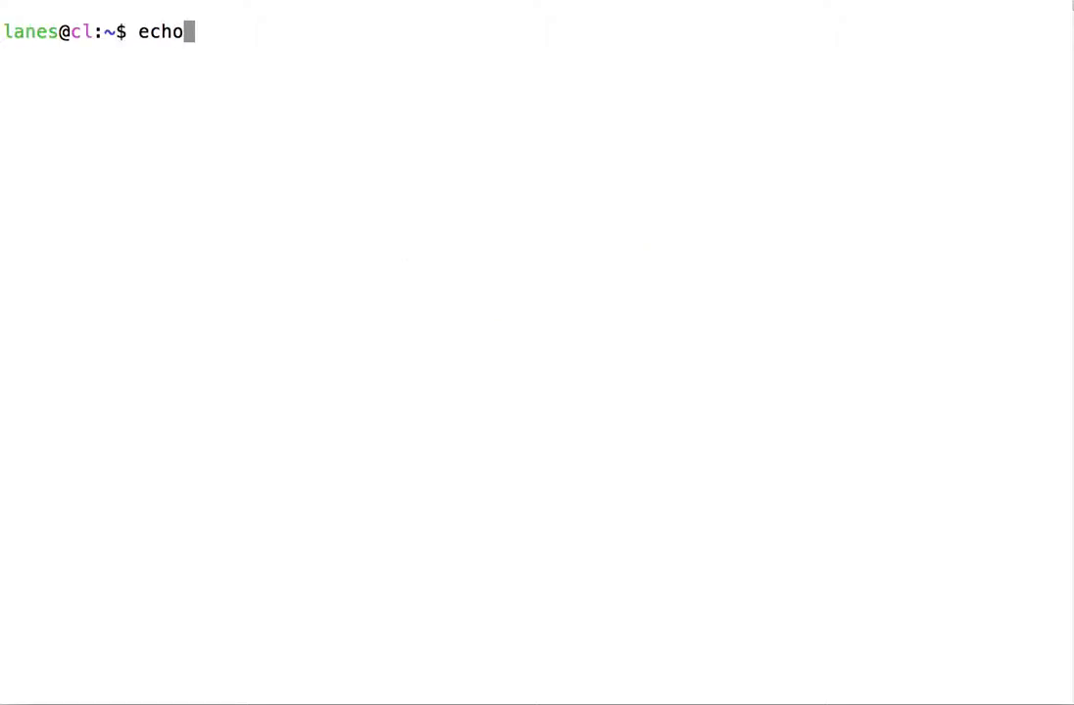
type("$USER")
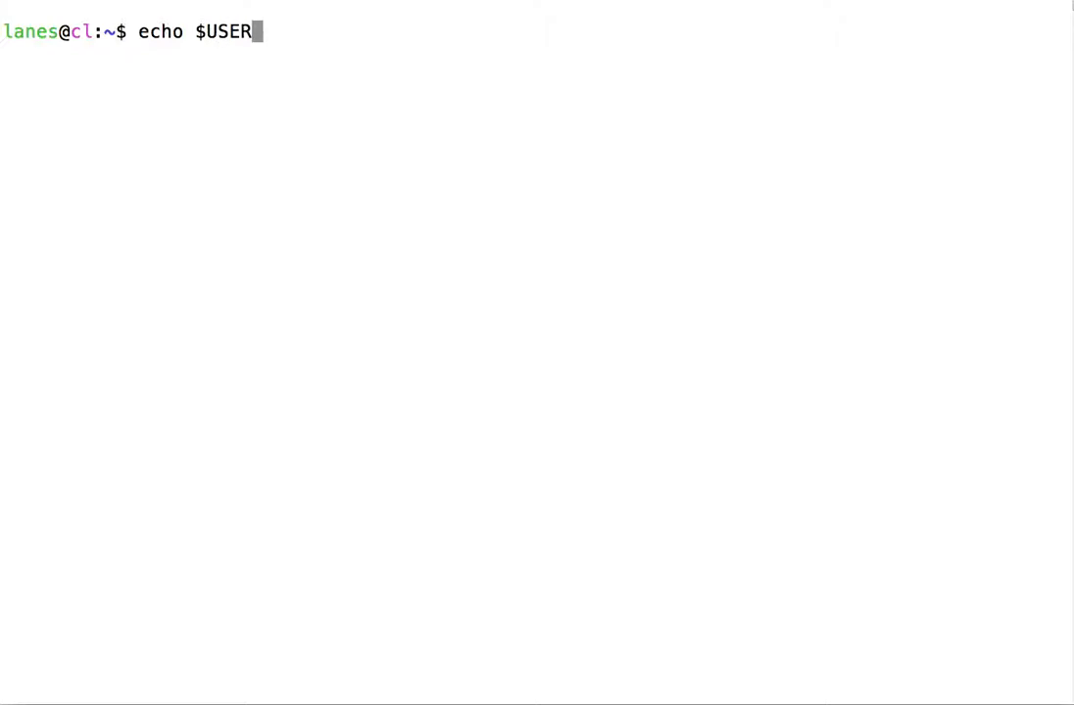
type("{")
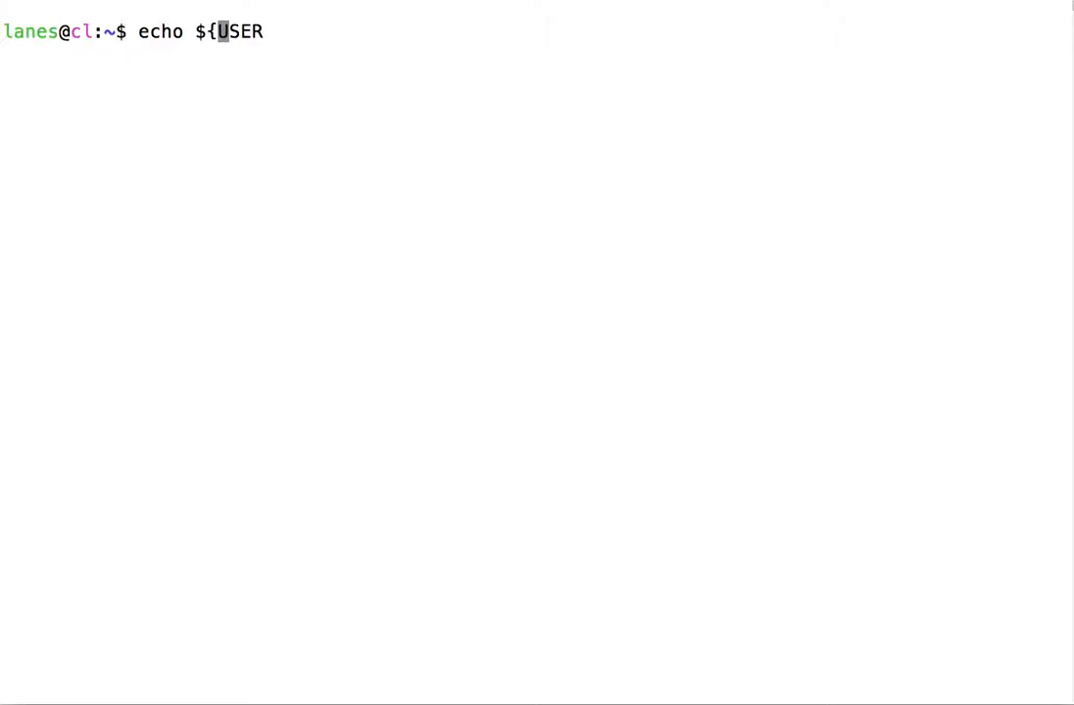
type("}")
key("Return")
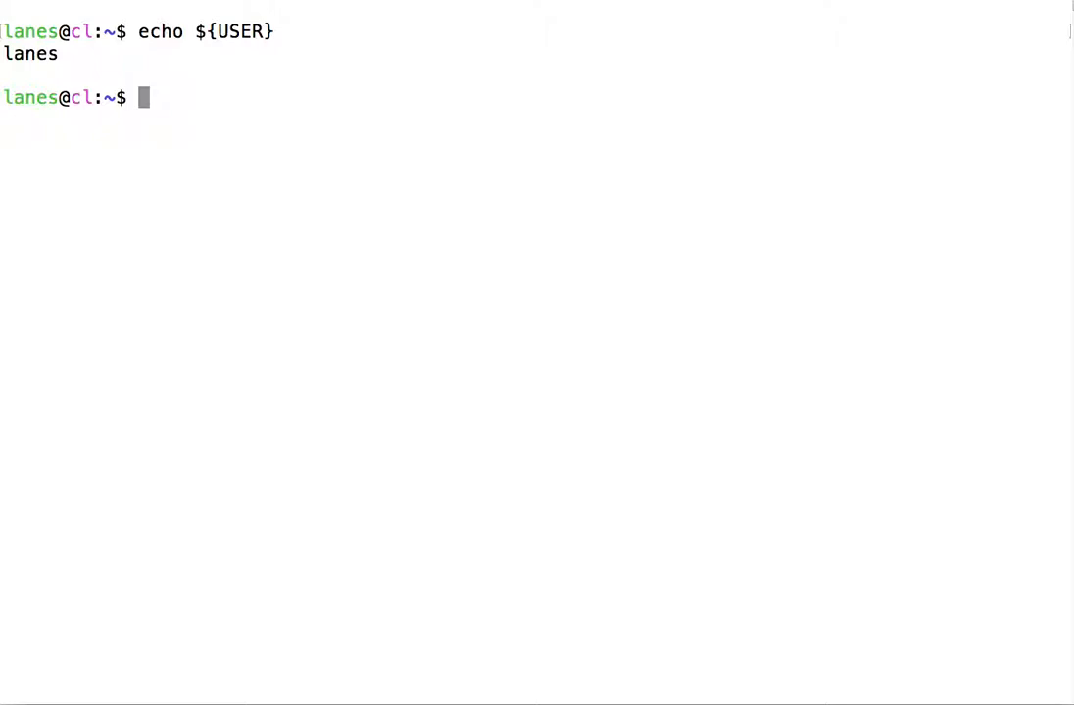
double_click(30, 53)
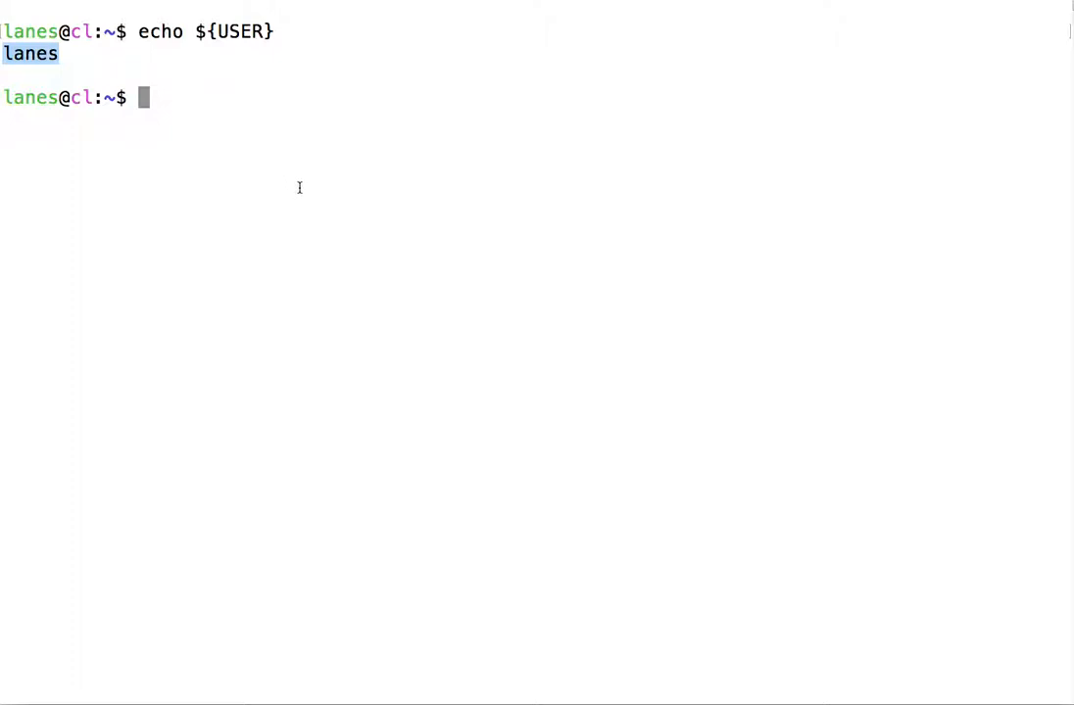
mouse_move(306, 192)
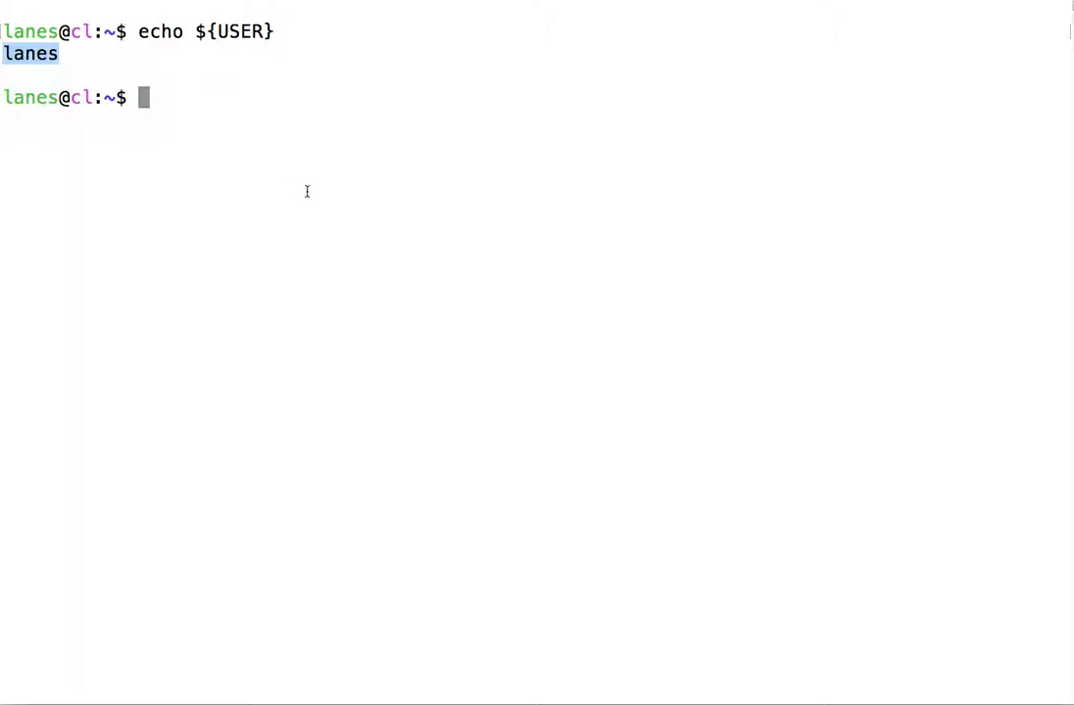
Run echo \$ to print a literal dollar sign, then start a second echo \$ command.
type("echo")
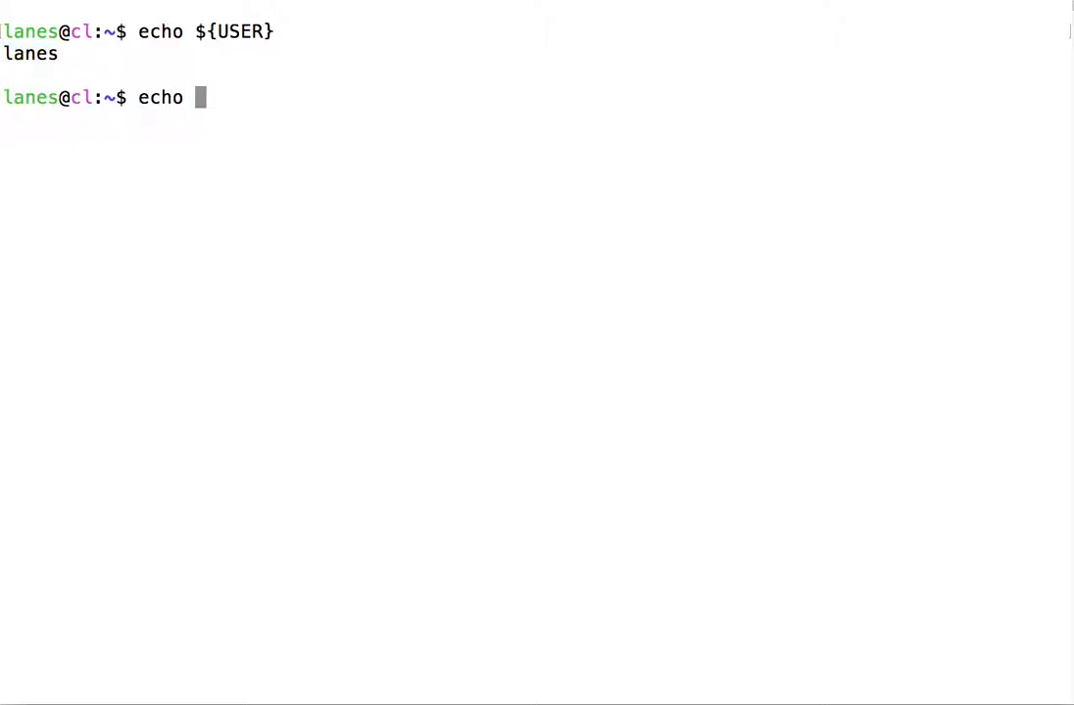
key("Return")
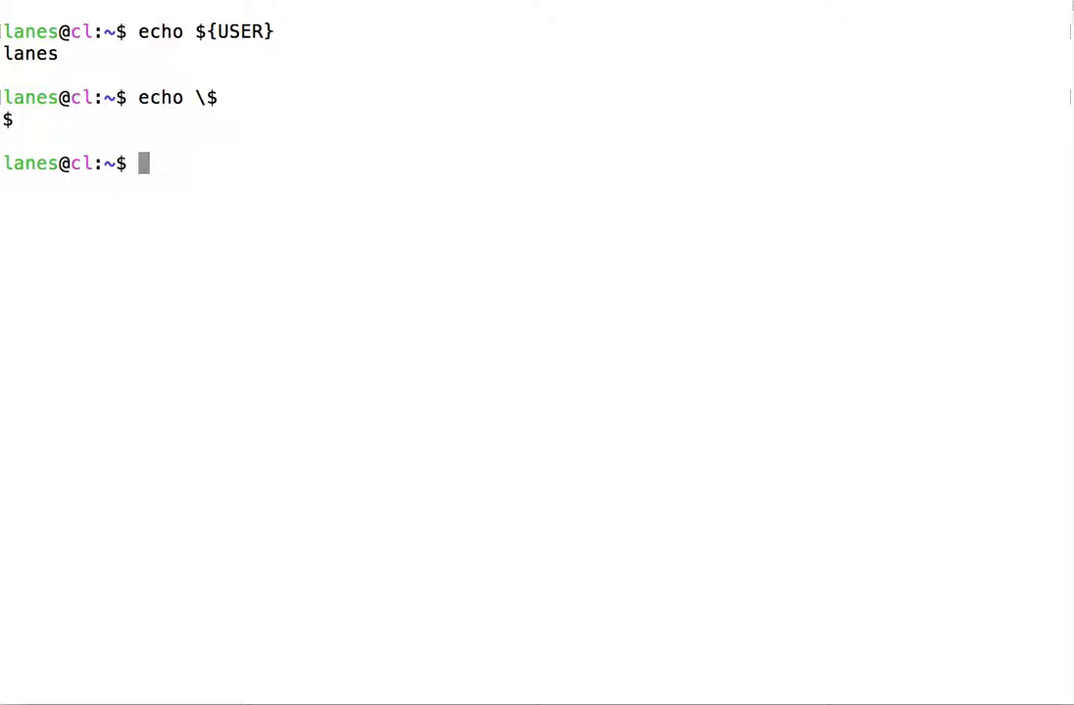
type("echo \\$")
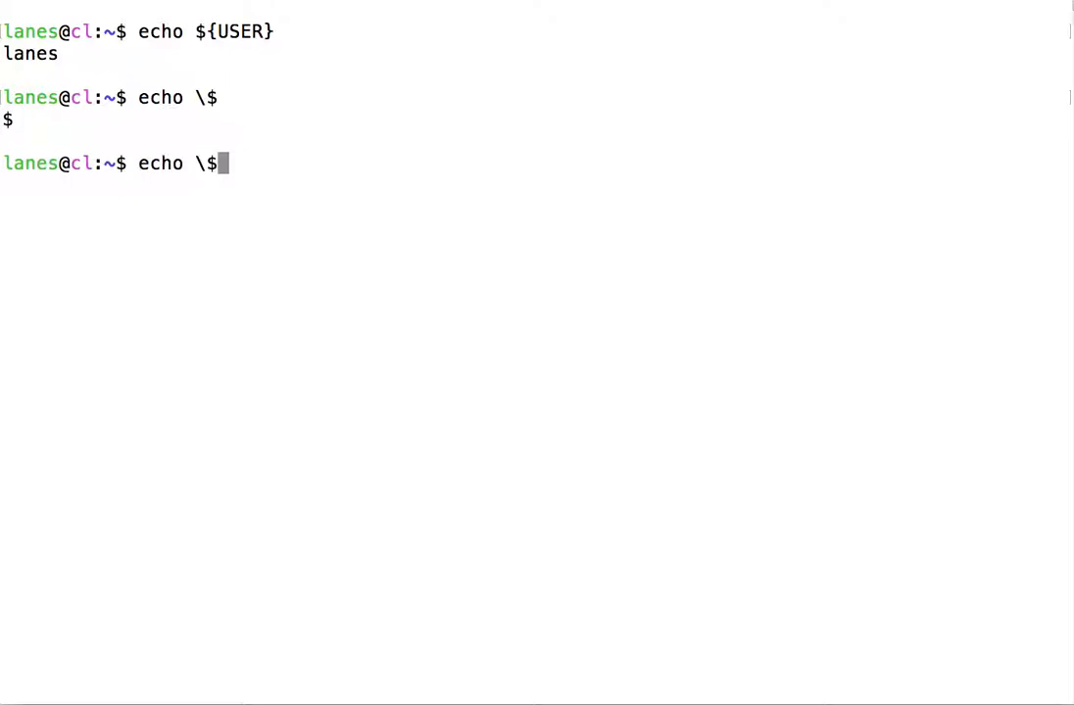
Run echo \$USER so the output is the literal text $USER, not the username.
type("USER")
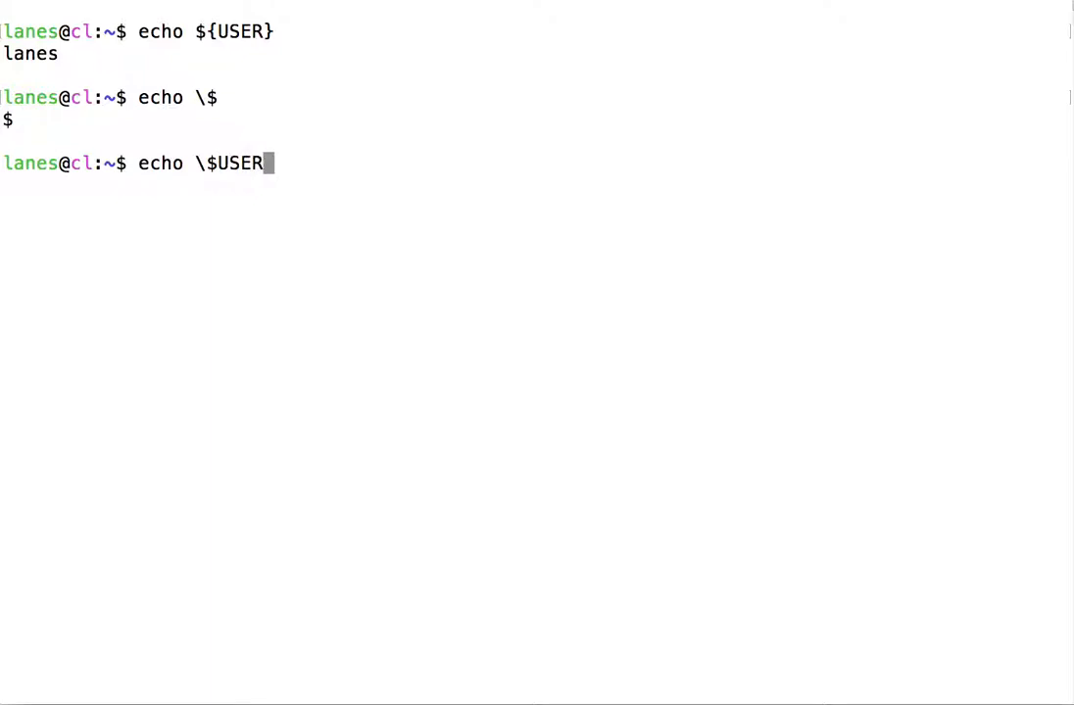
key("Return")
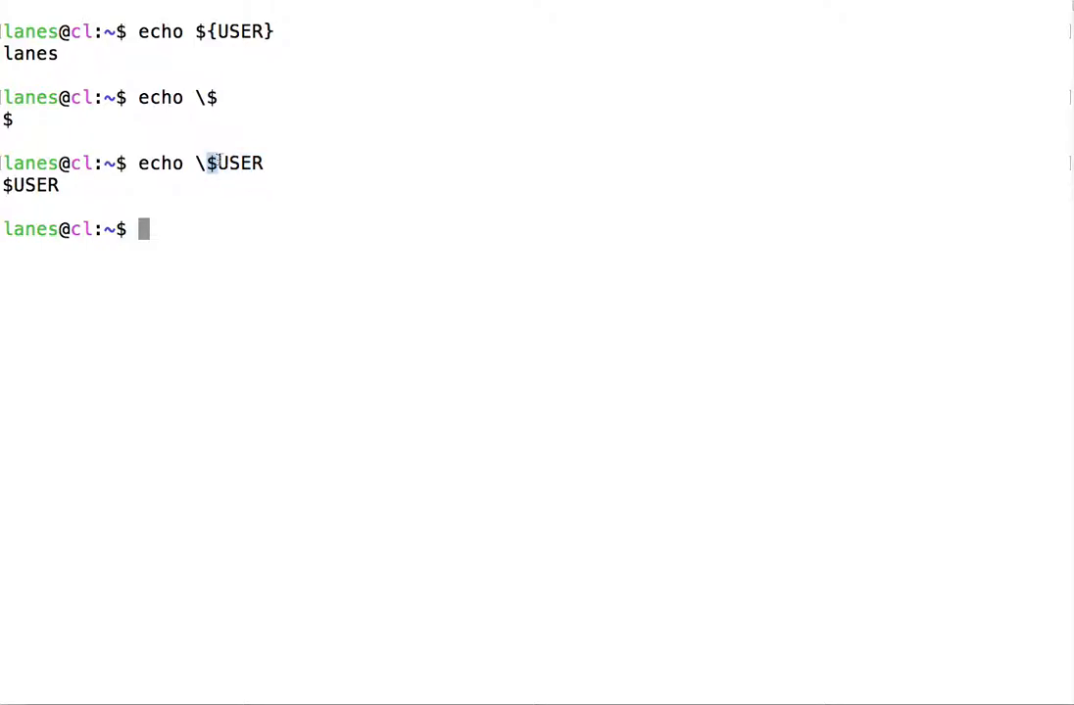
mouse_move(223, 197)
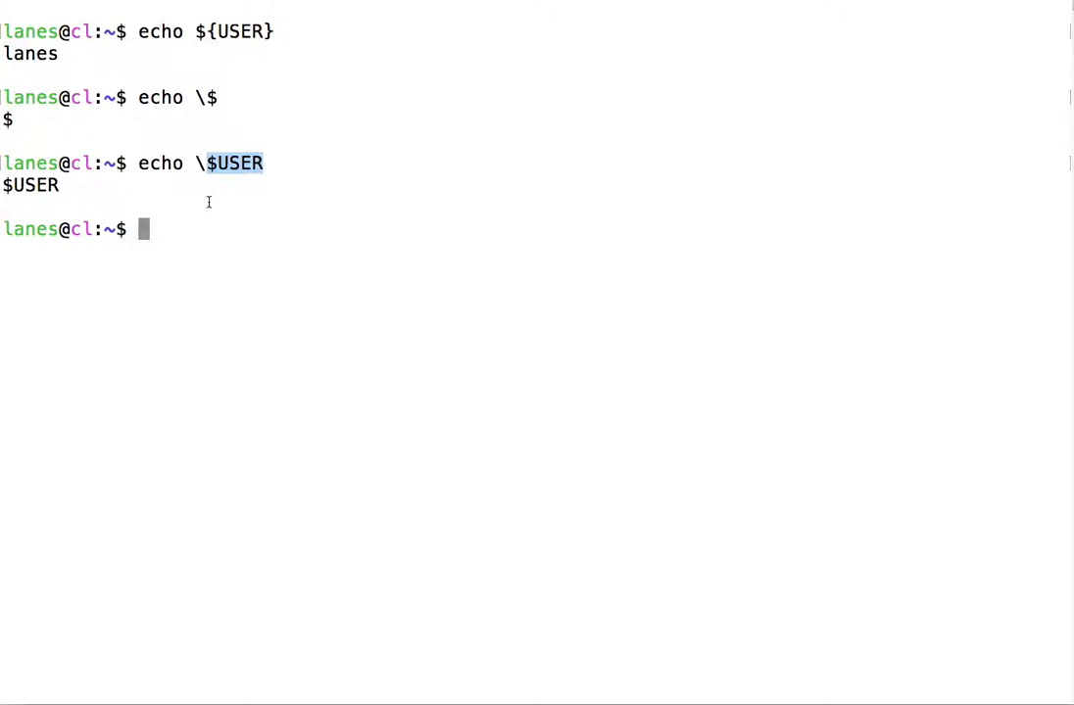
Run echo The balance for user ${USER} is \$5.00 and highlight the escaped amount.
type("echo The")
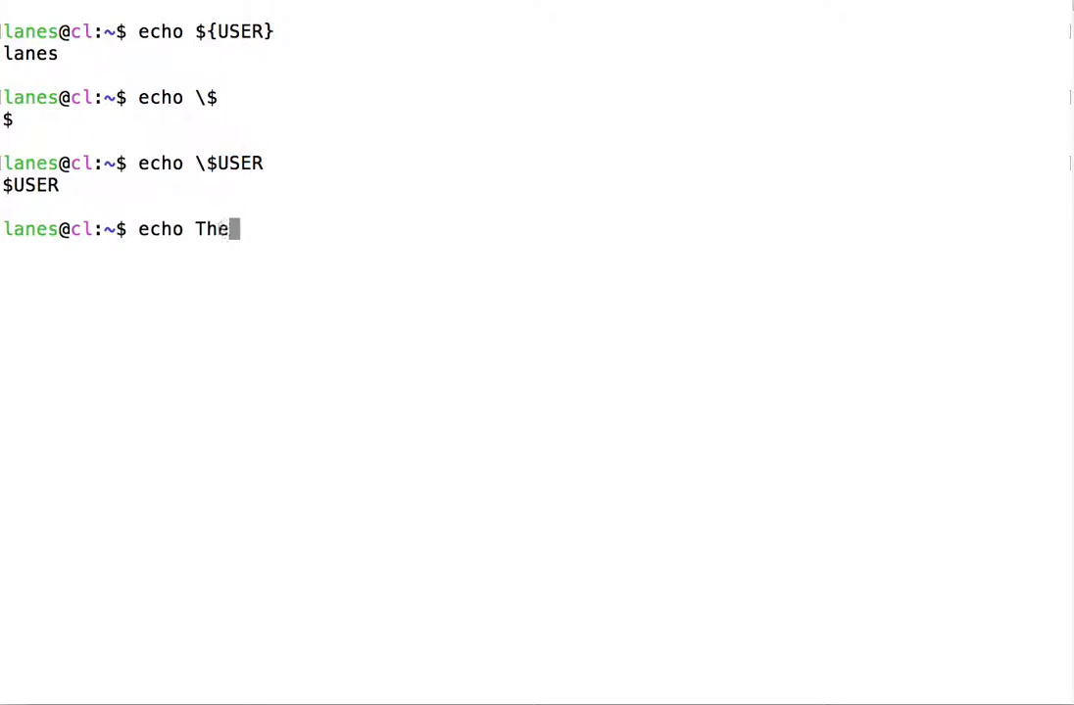
type("balance for")
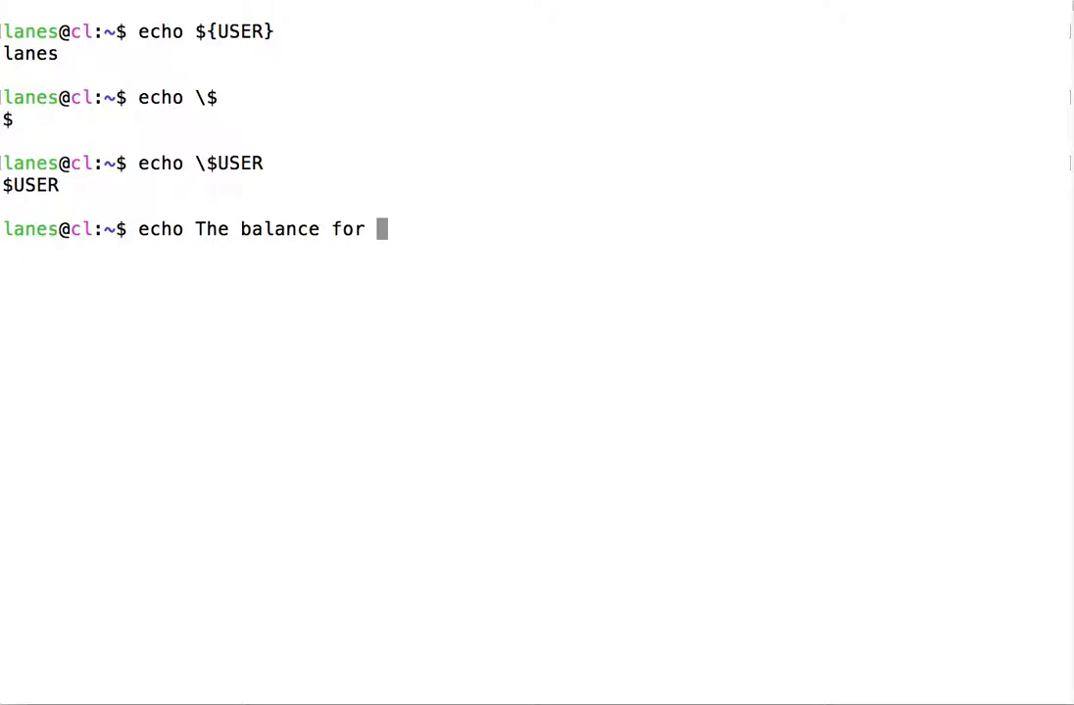
type("user $US")
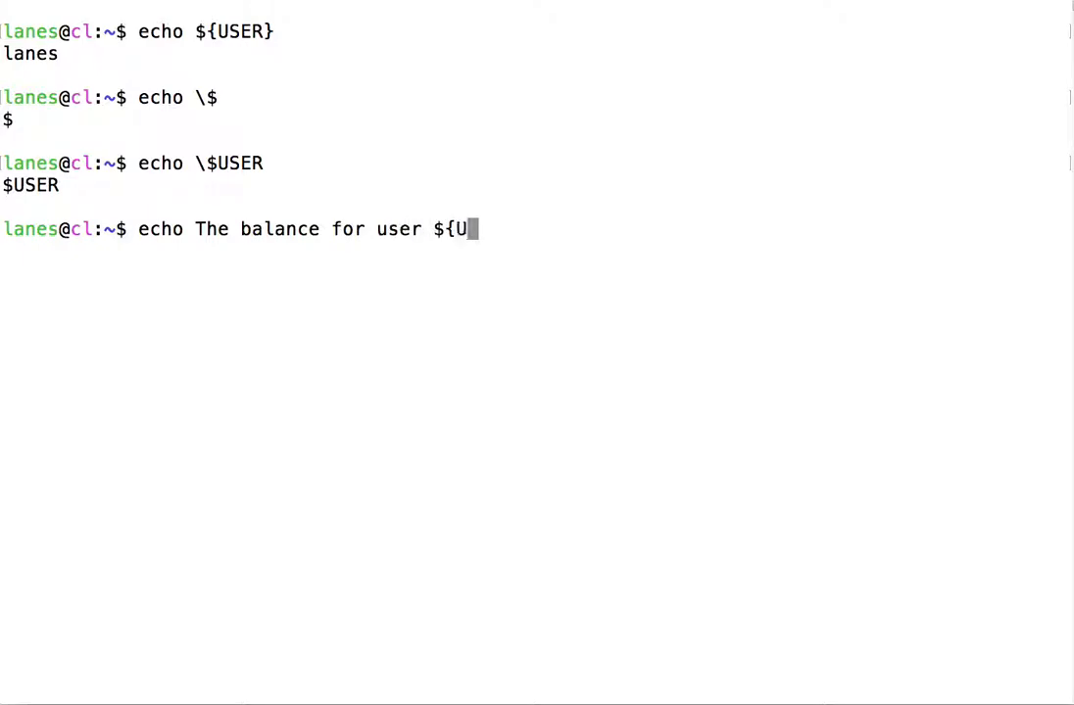
type("SER} is \\")
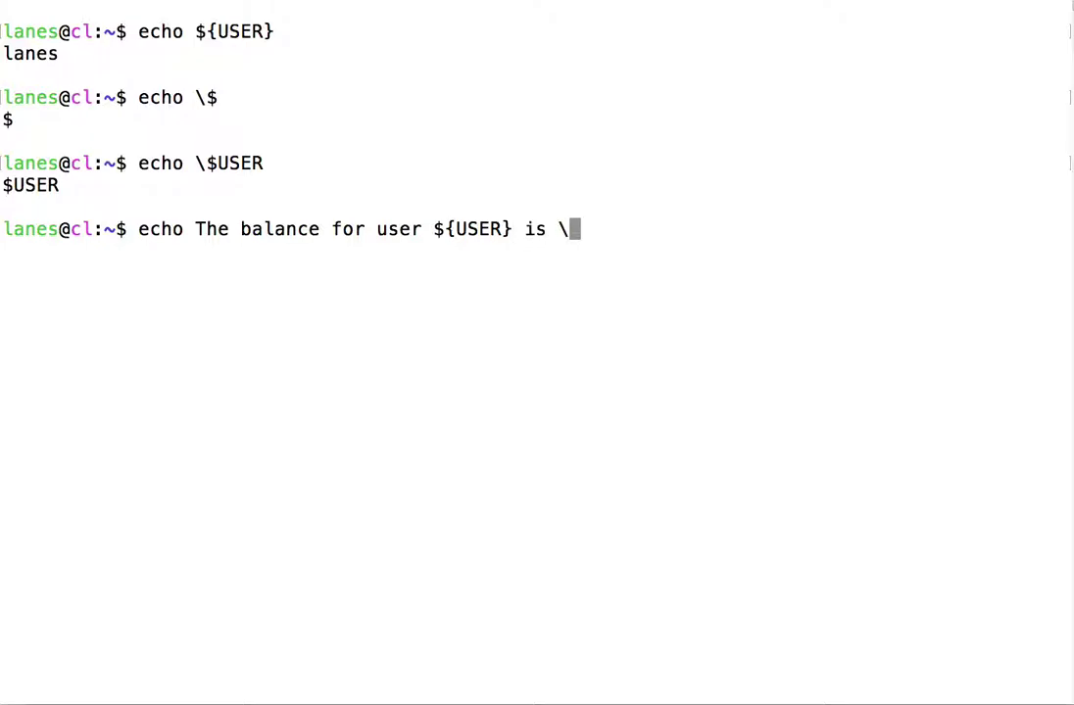
type("$5")
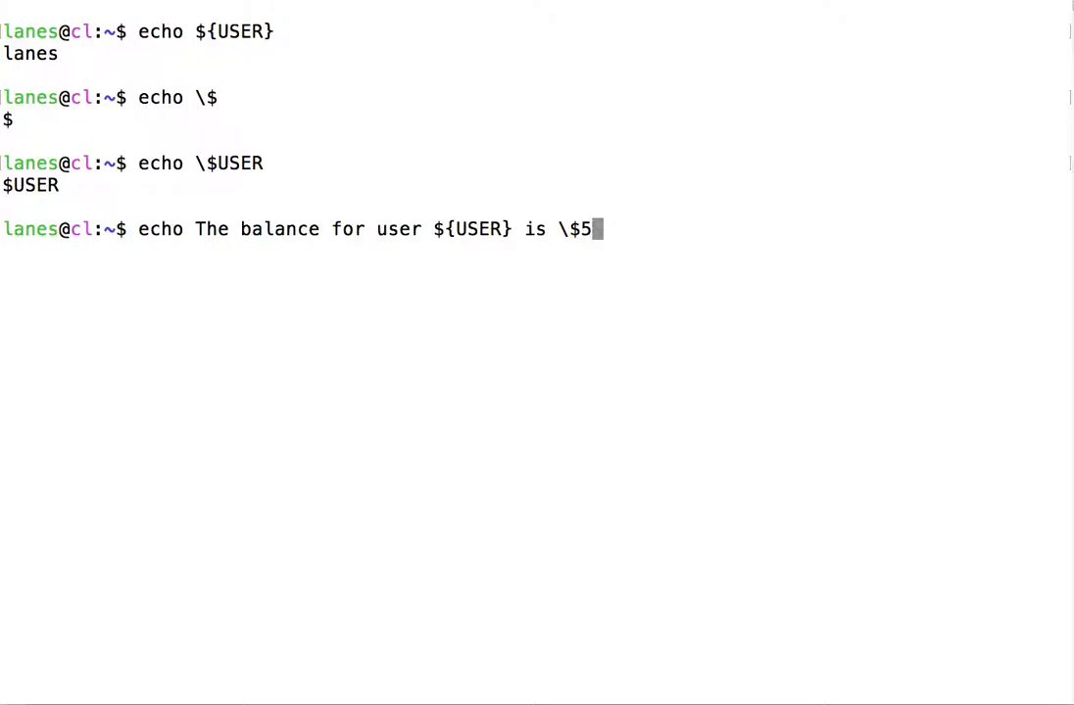
key("Return")
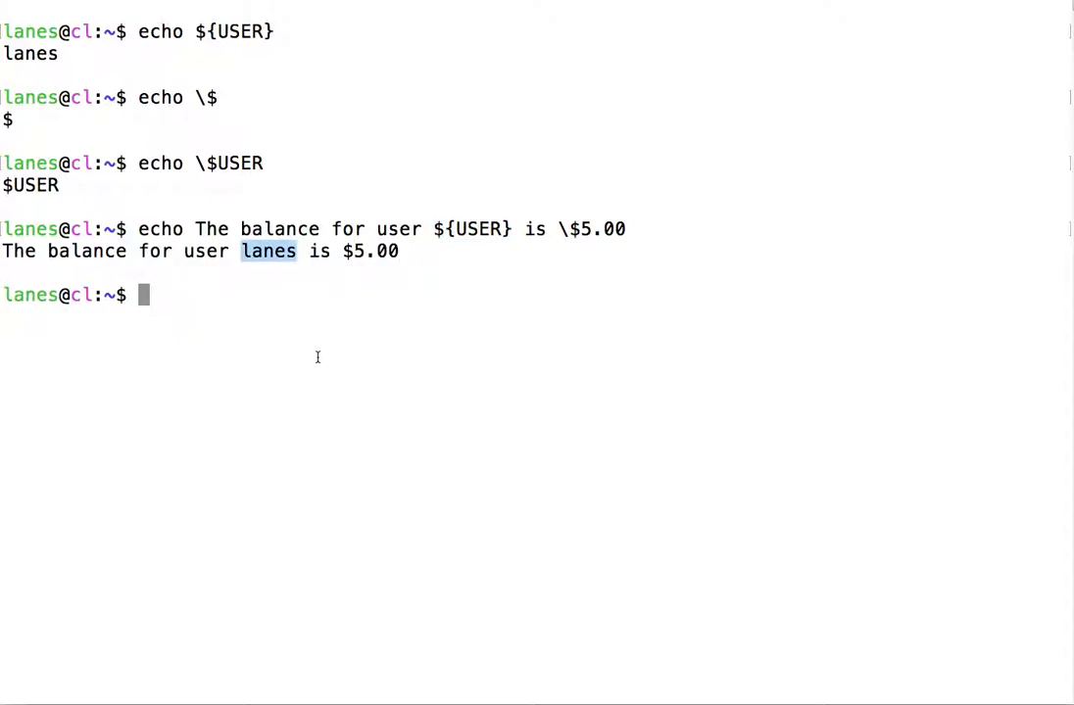
mouse_move(605, 267)
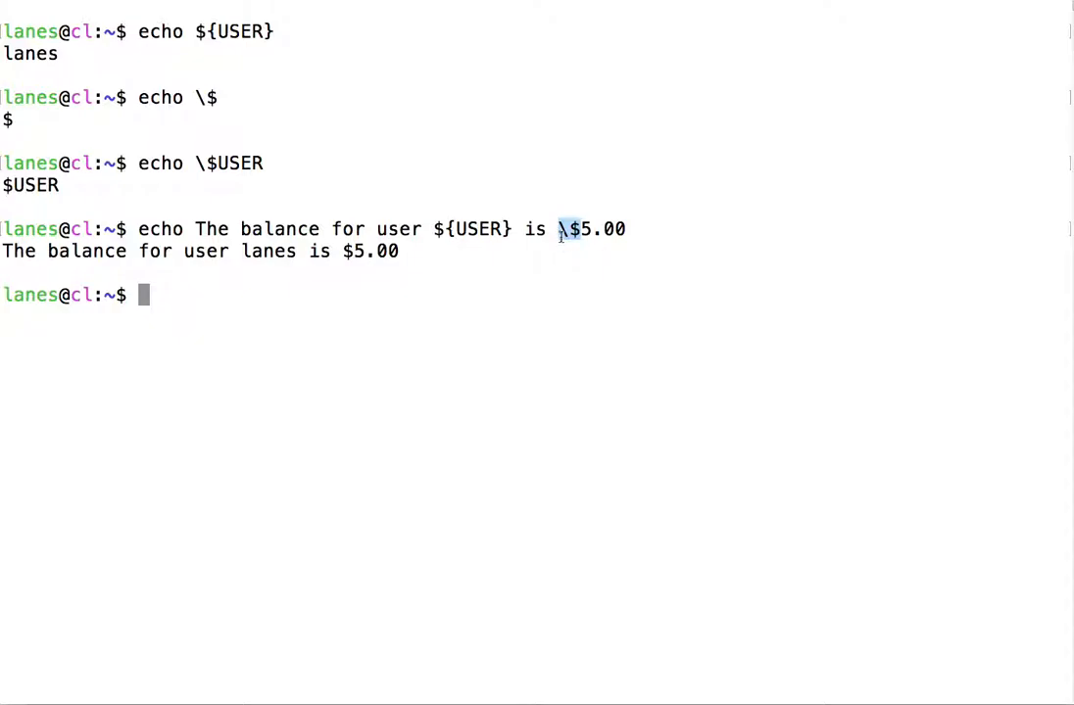
mouse_move(327, 262)
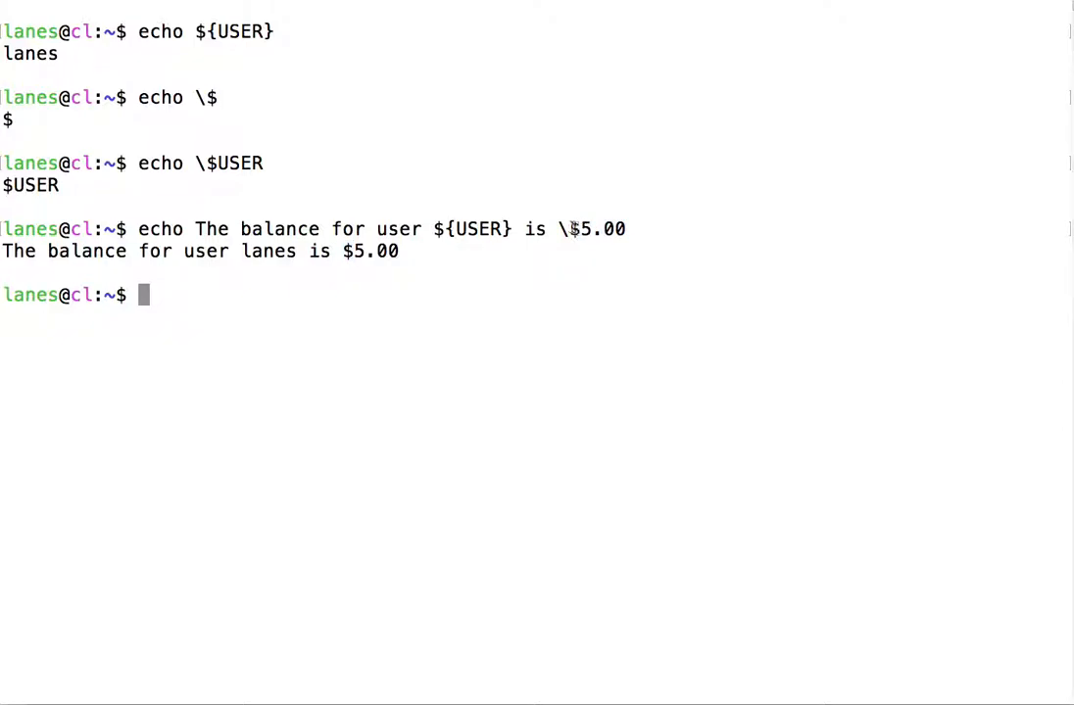
double_click(576, 228)
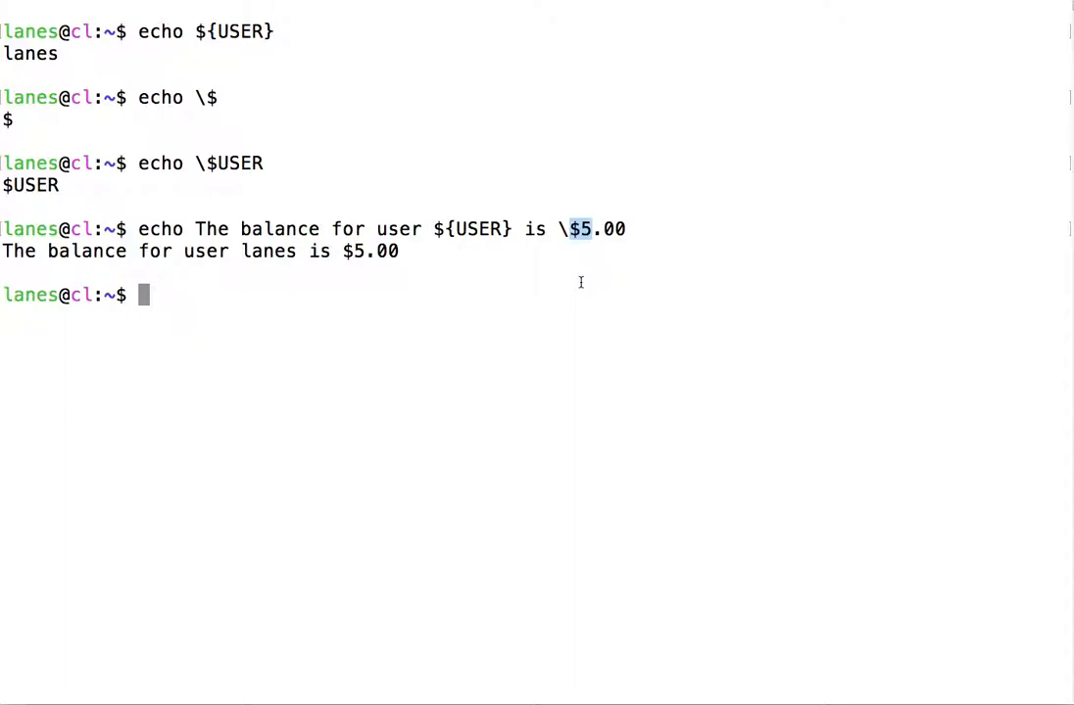
mouse_move(502, 287)
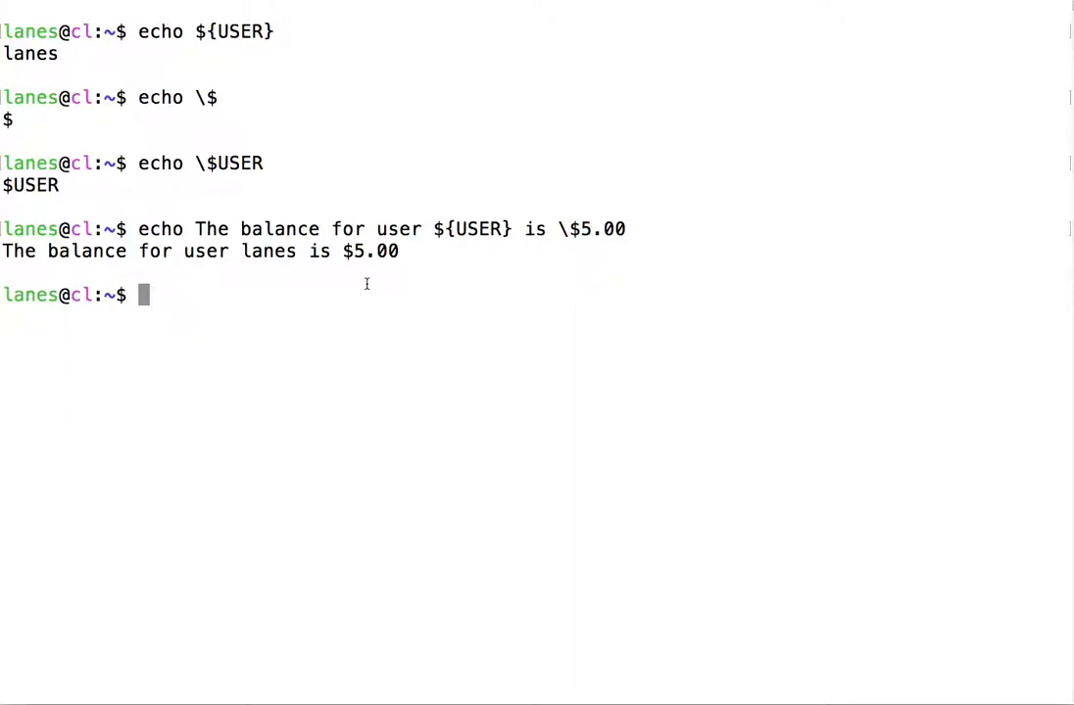
mouse_move(350, 329)
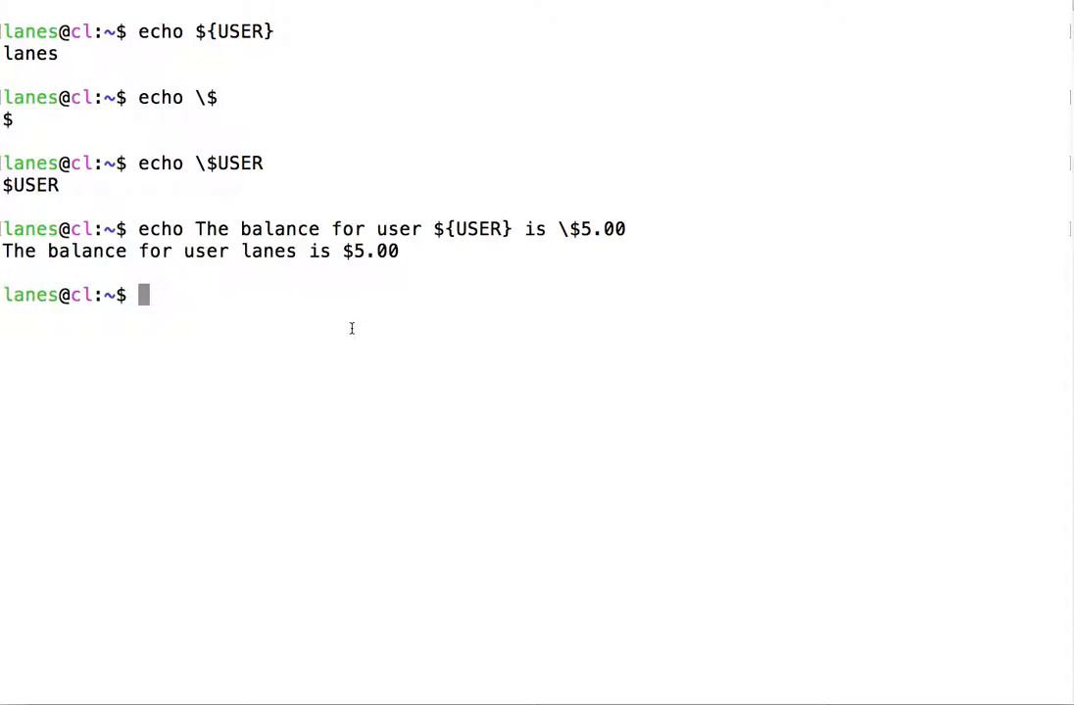
Try $, ! and & at the prompt, erase them, and leave a lone backslash typed.
type("$")
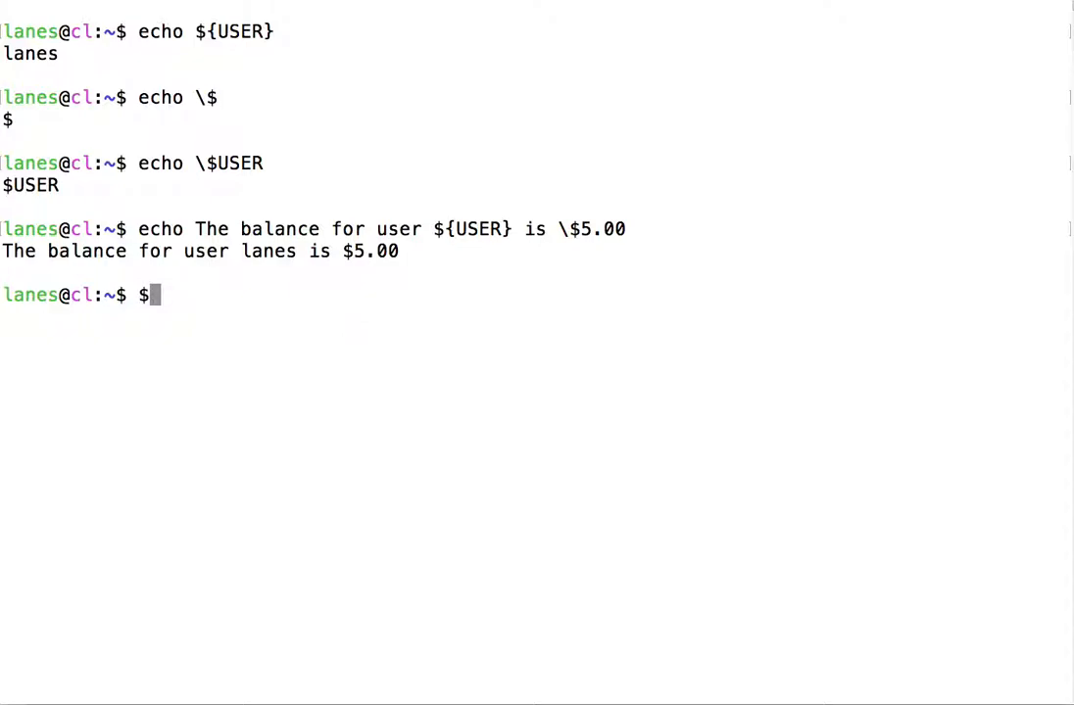
type("!")
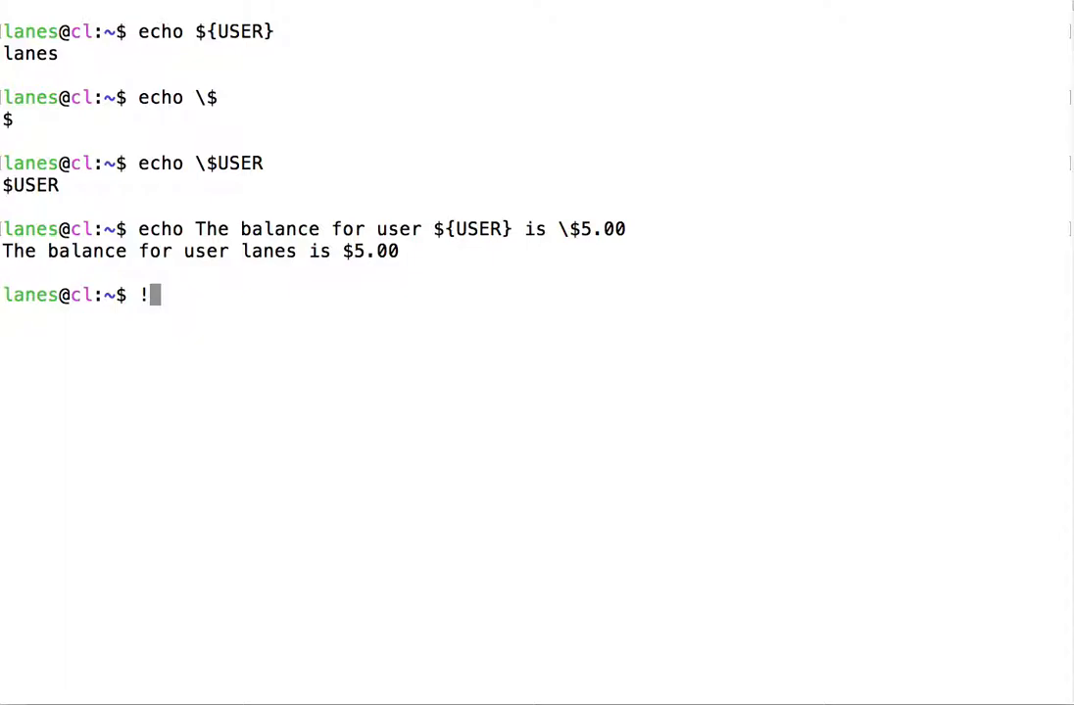
type("&")
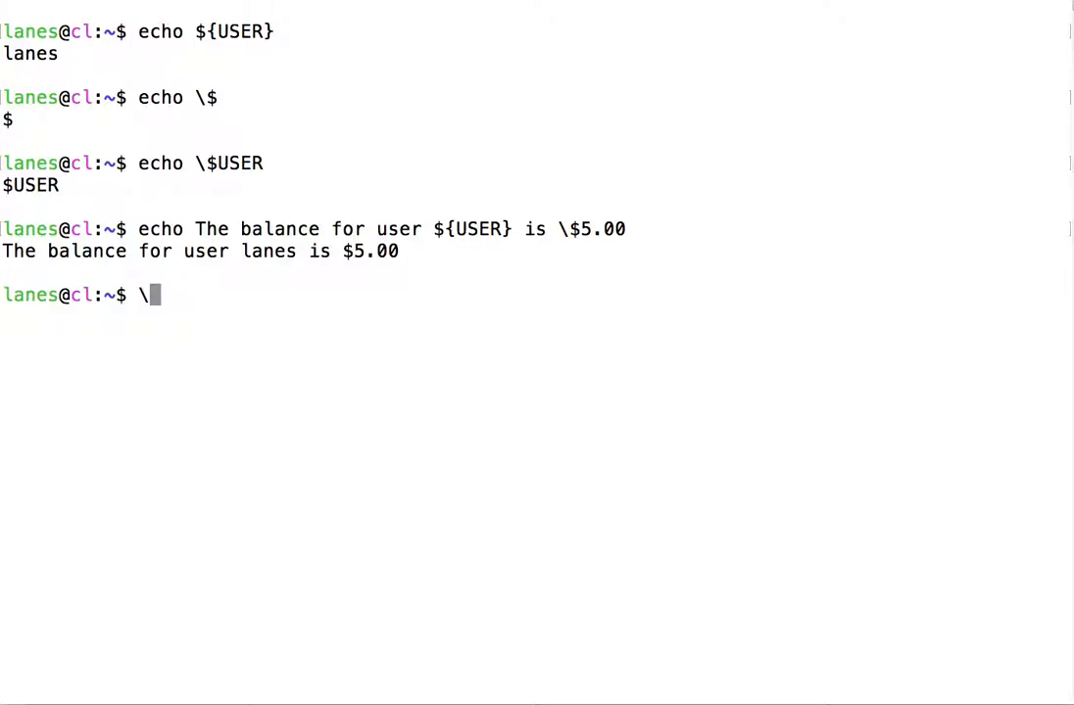
key("BackSpace")
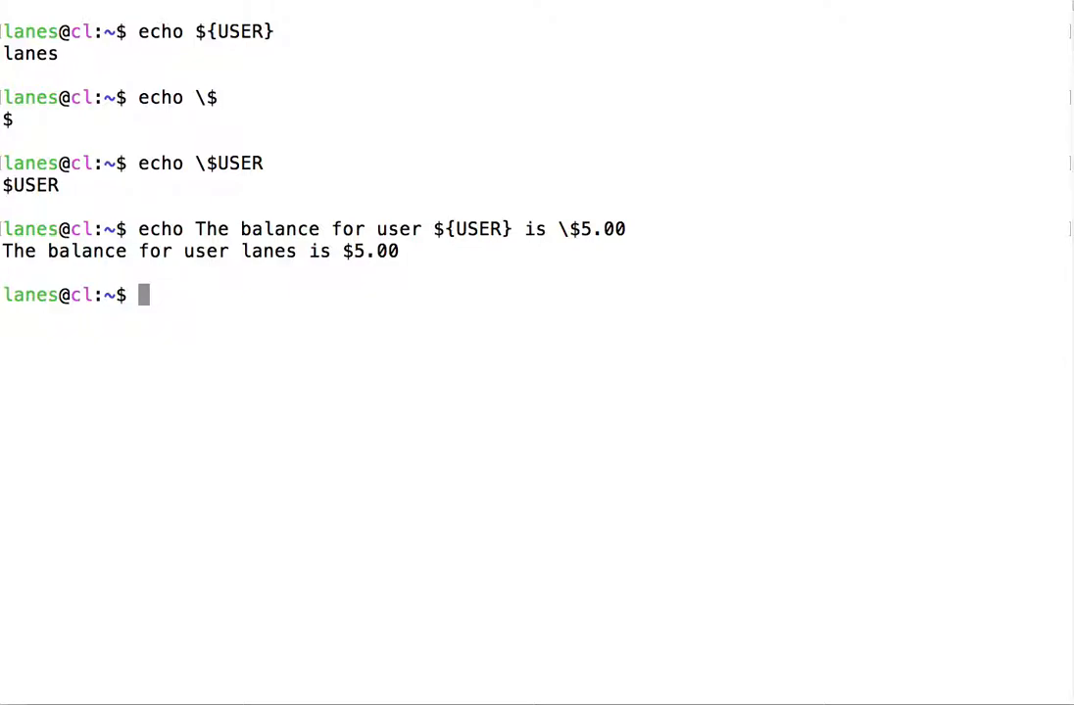
type("\\")
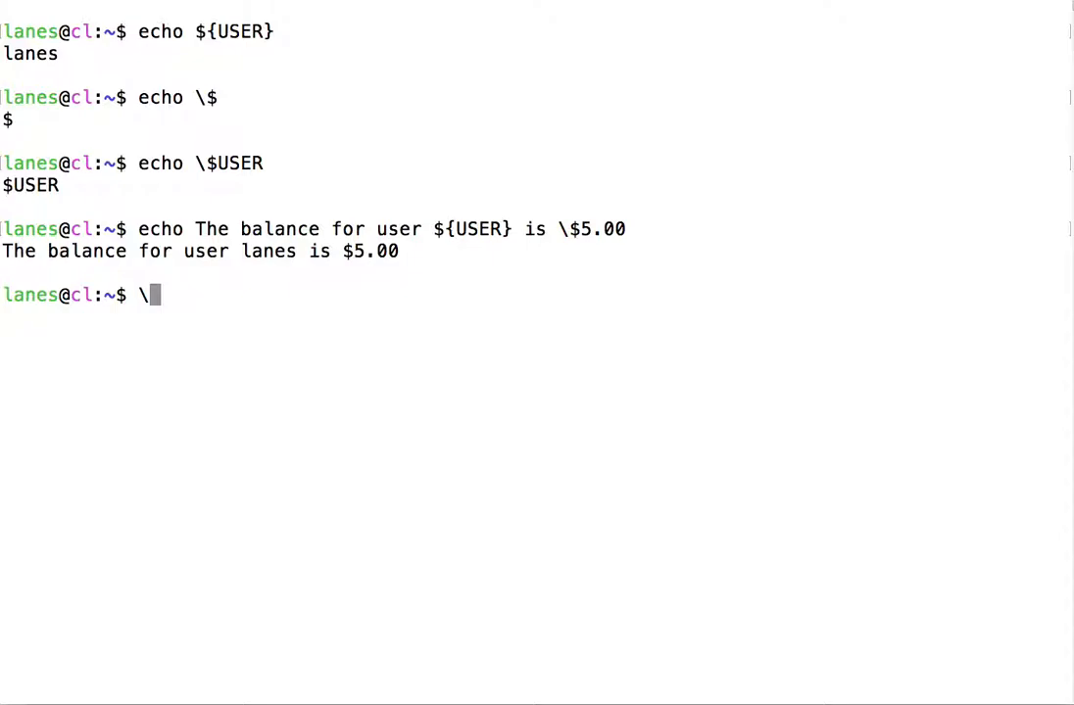
Run echo \\ to print a single backslash.
type("\\")
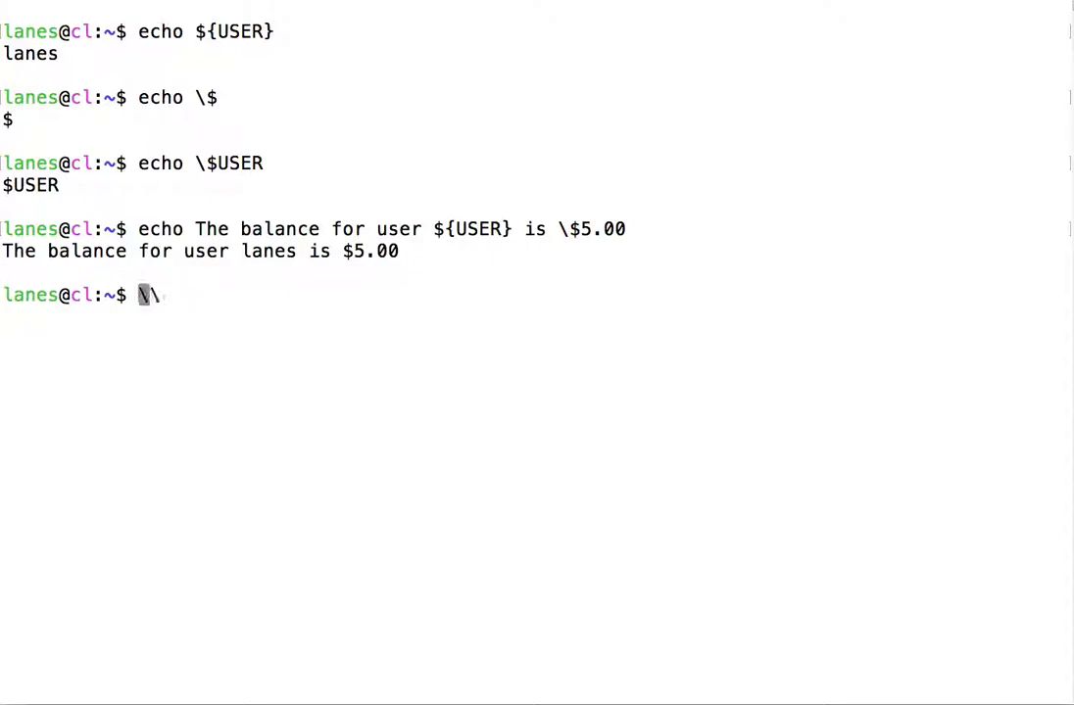
key("Return")
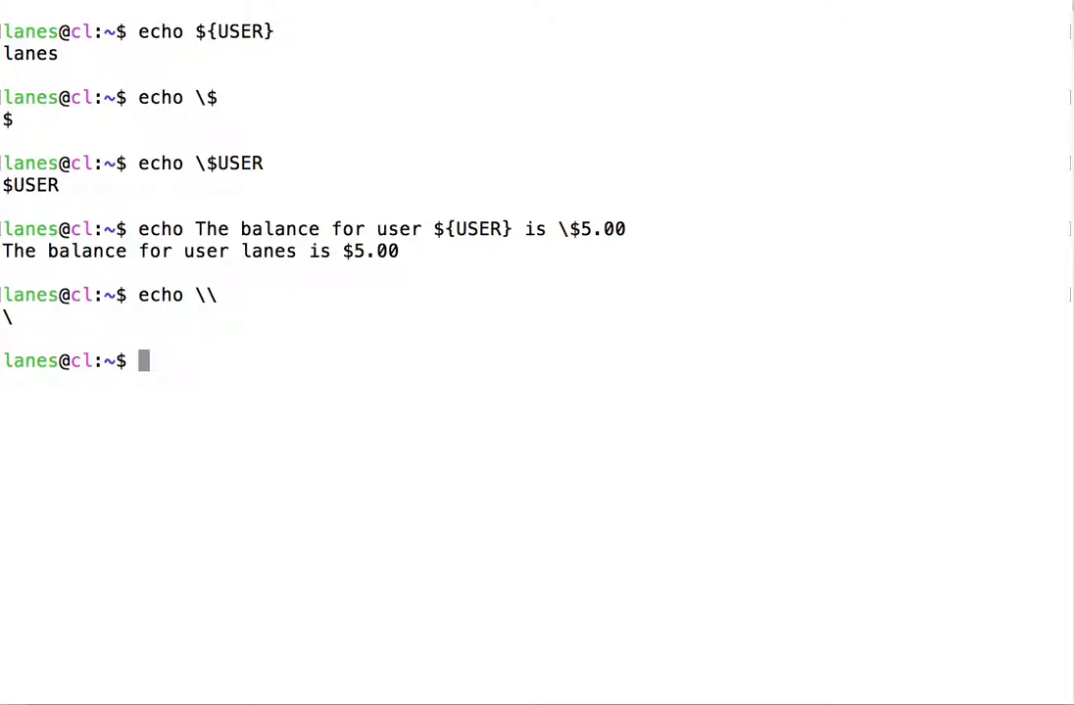
Run echo The balance for user \\$USER is \$5.00, printing a backslash before the username.
type("echo")
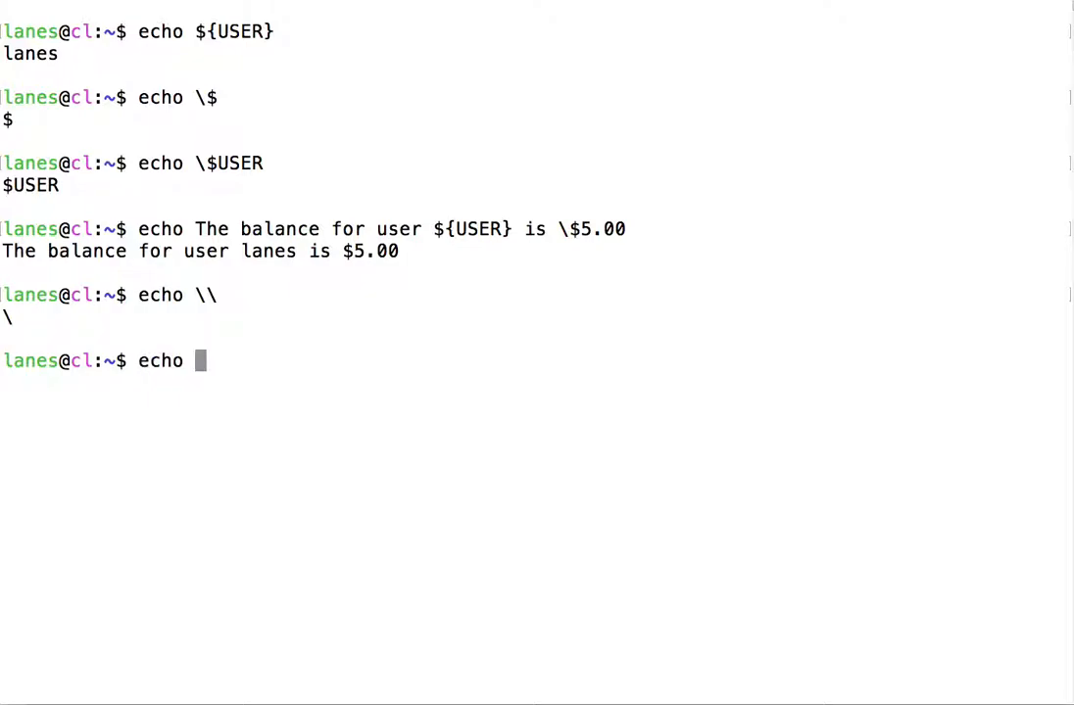
type("The balance")
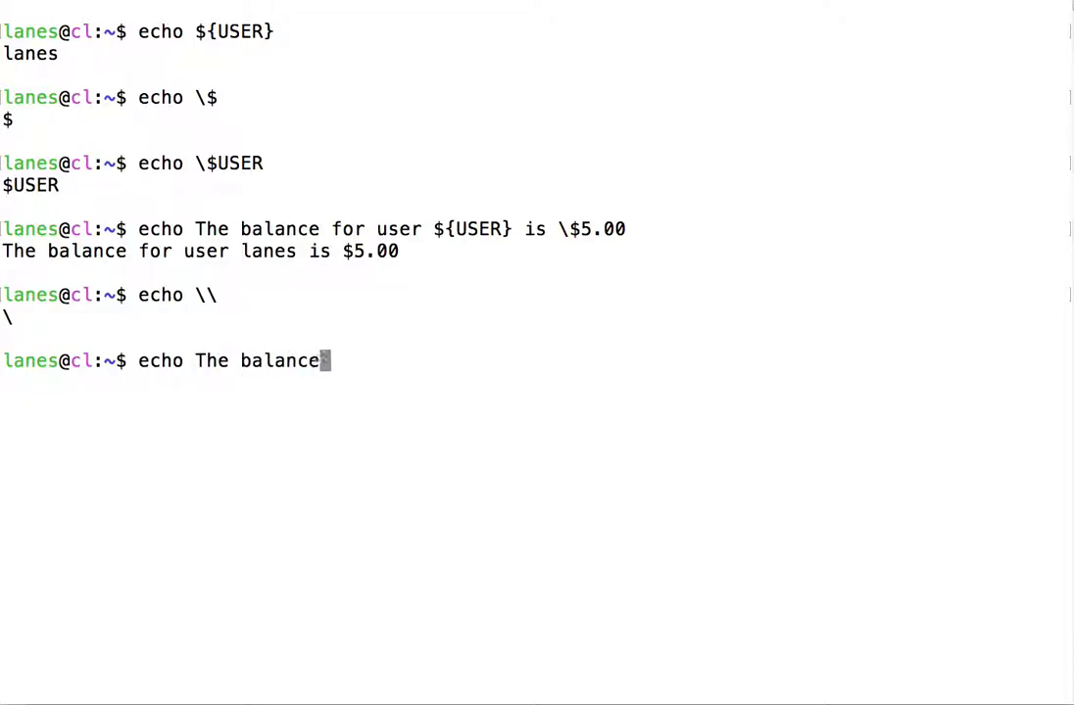
type("for user \\")
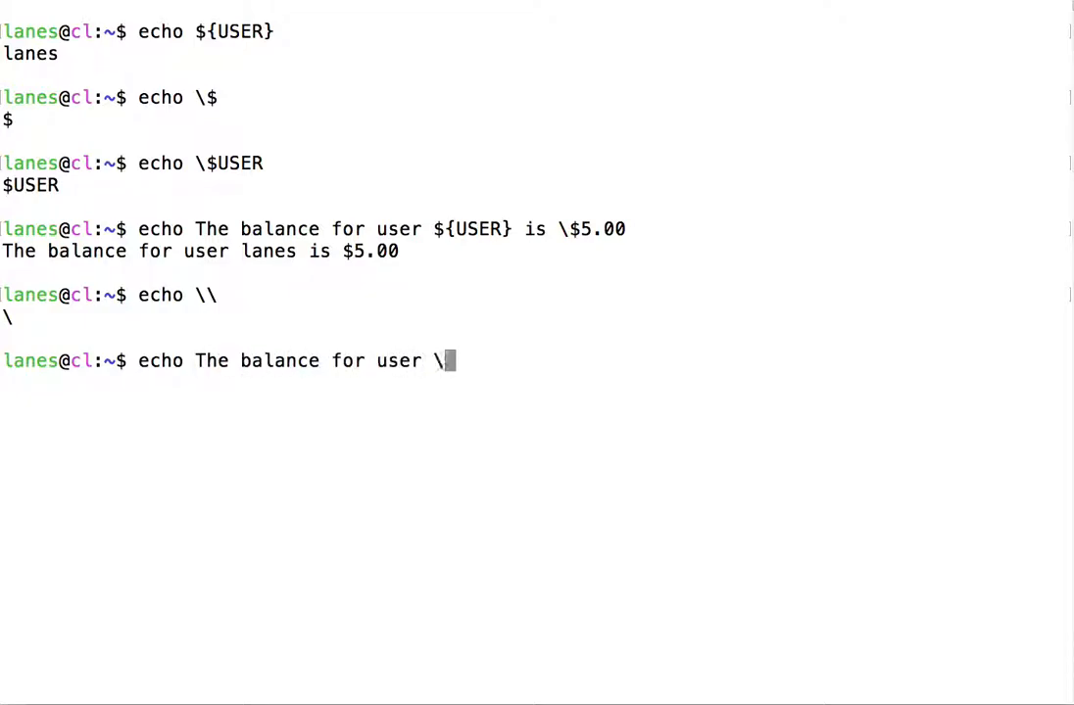
type("\\$")
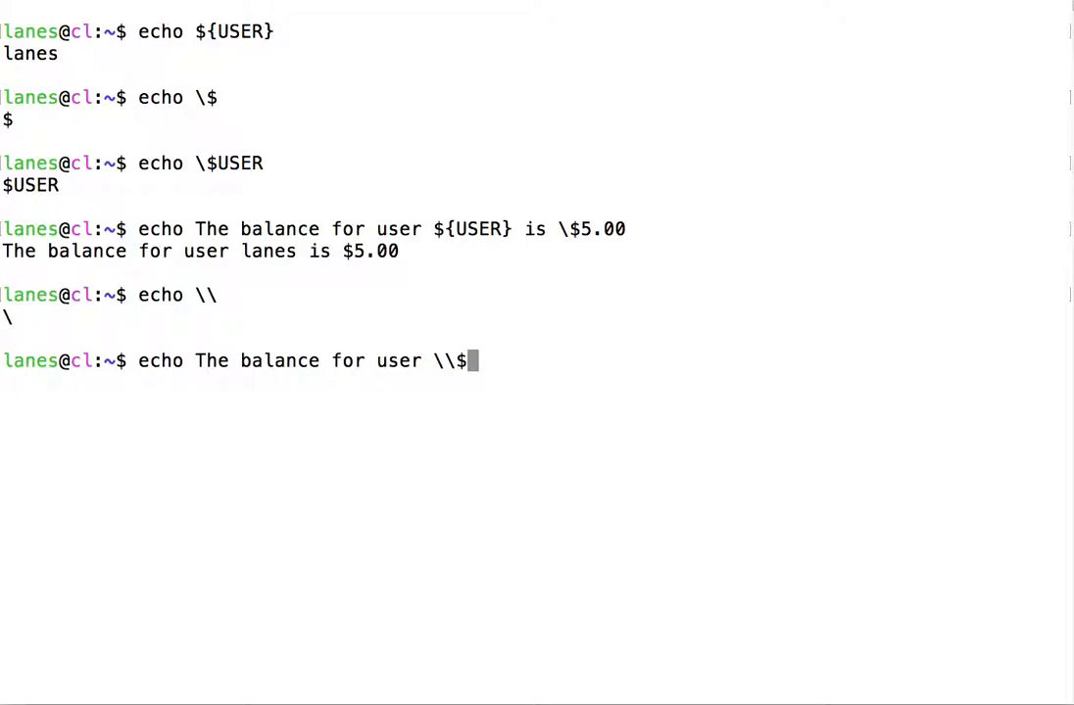
type("USER")
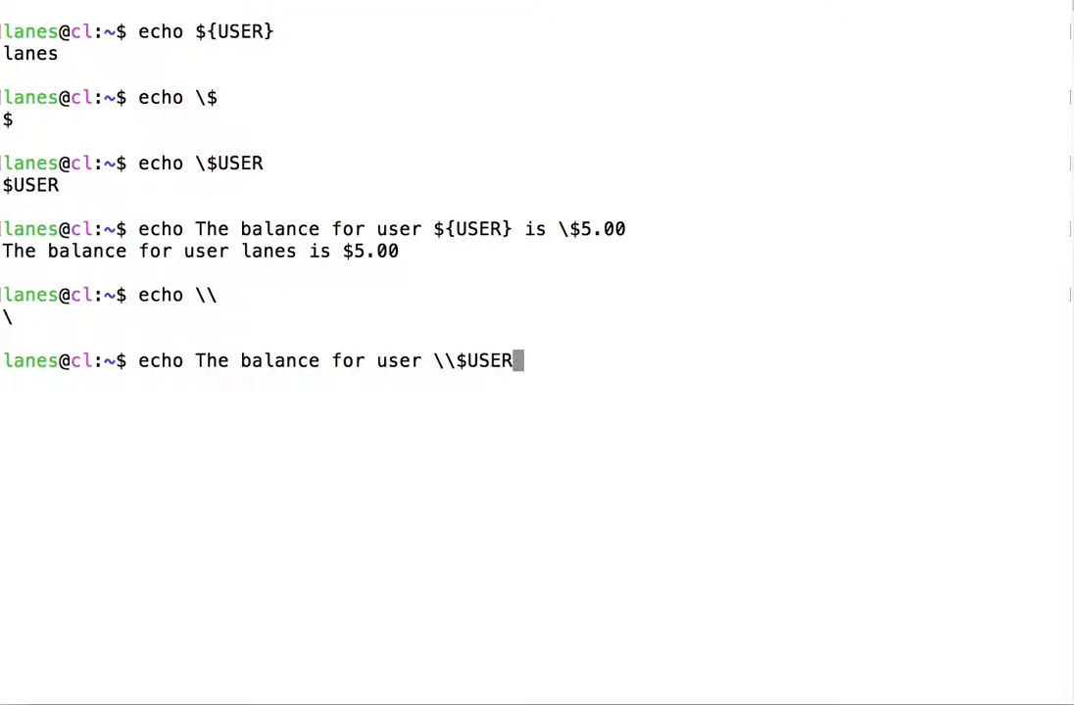
type("is \\$5")
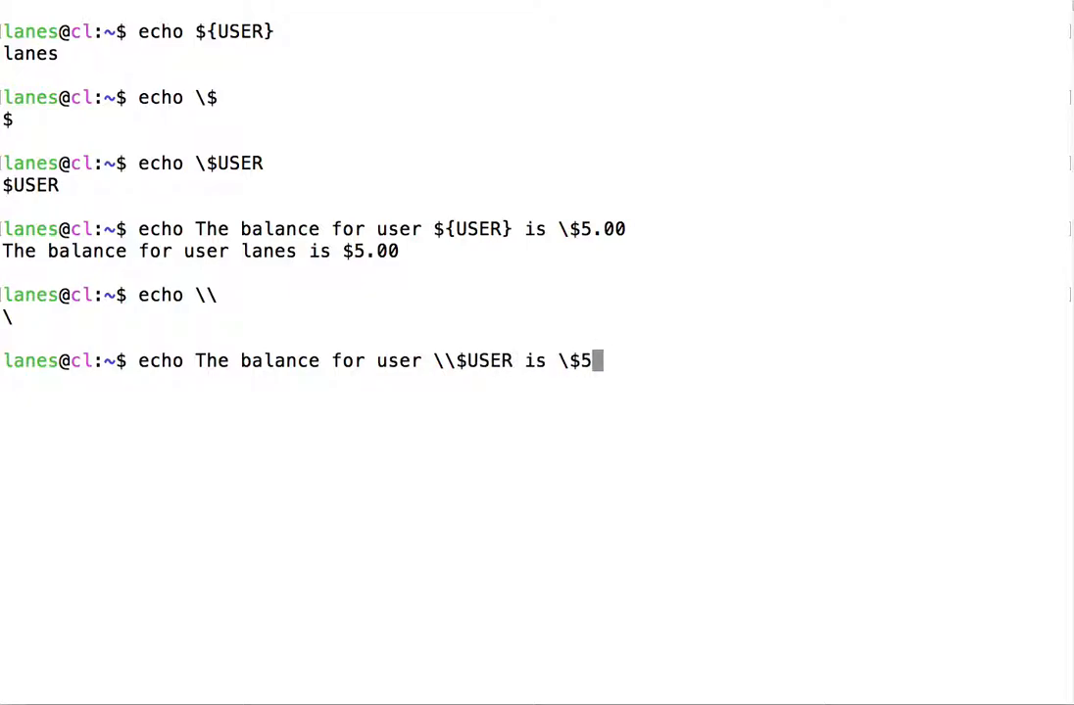
key("Return")
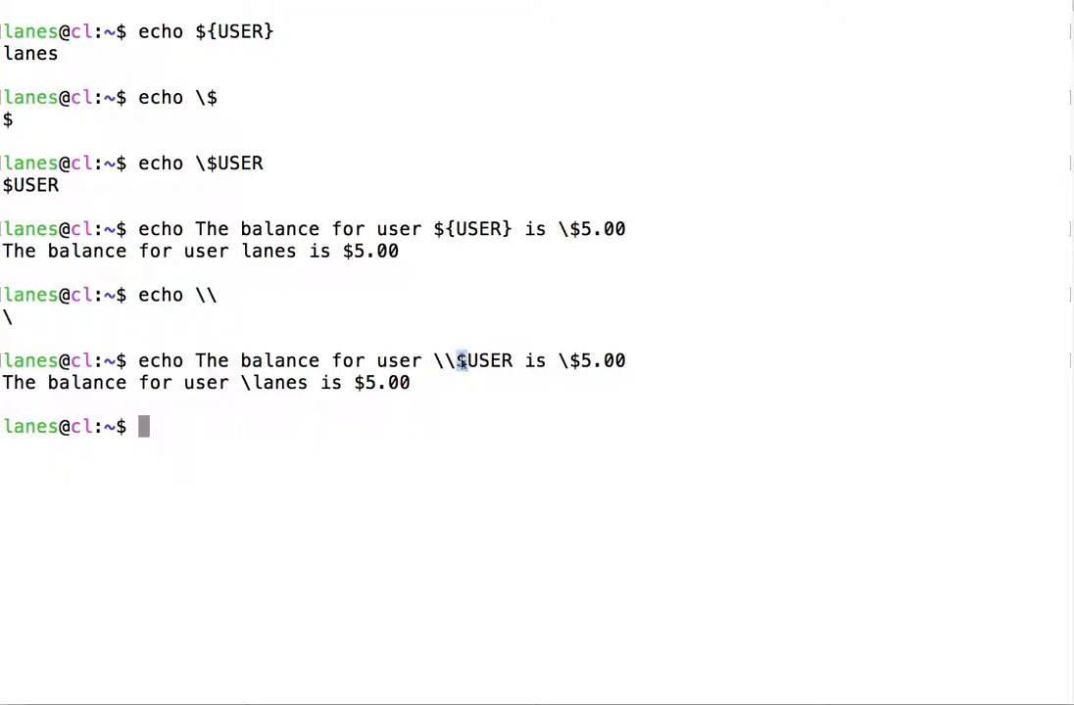
double_click(481, 361)
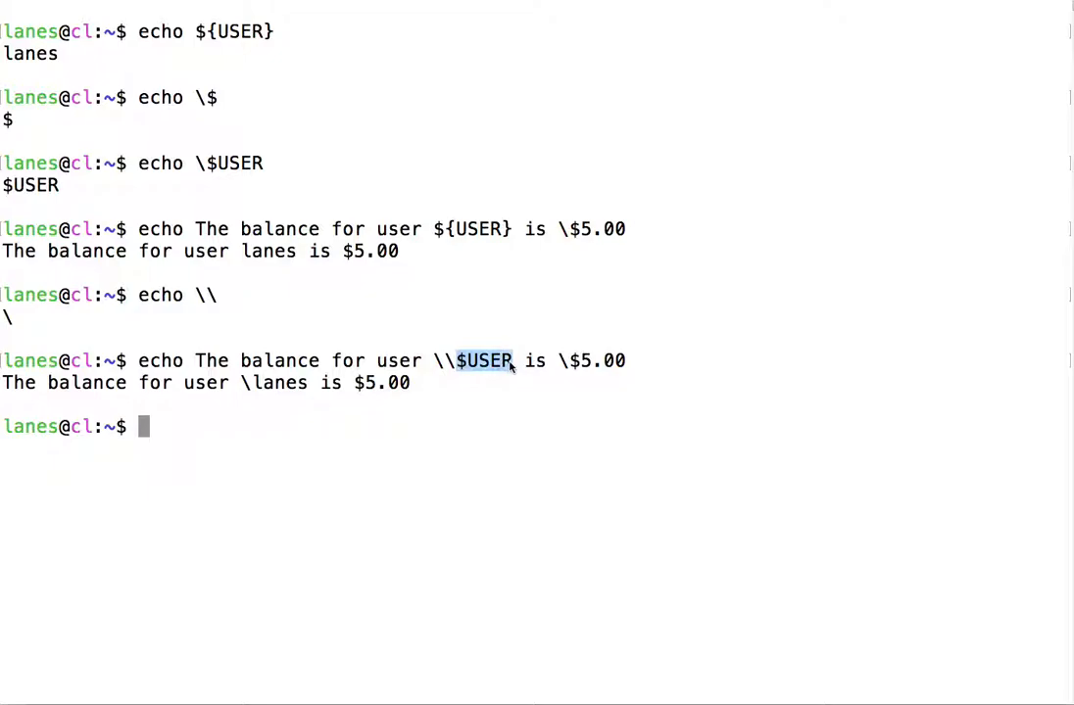
mouse_move(513, 396)
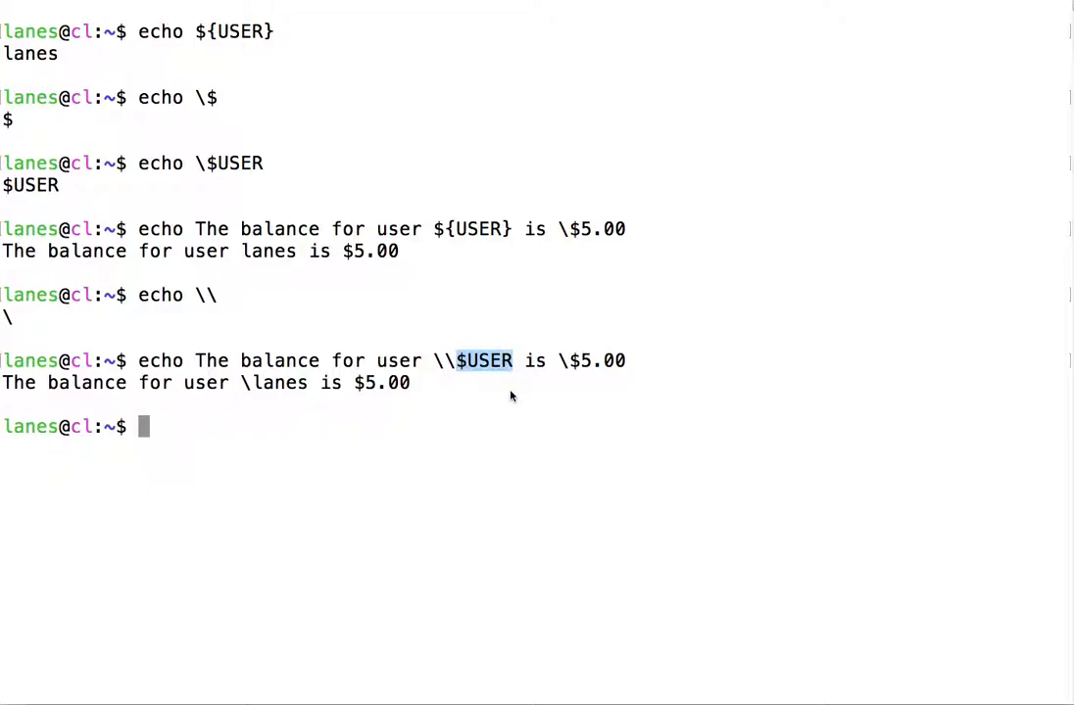
mouse_move(513, 363)
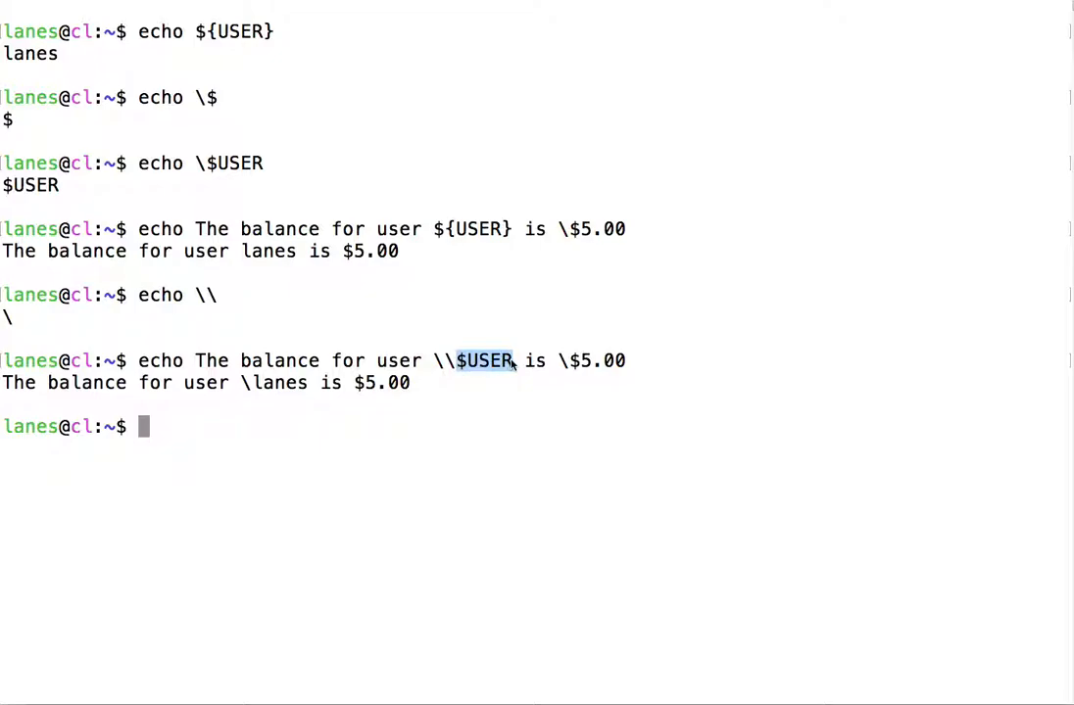
mouse_move(494, 470)
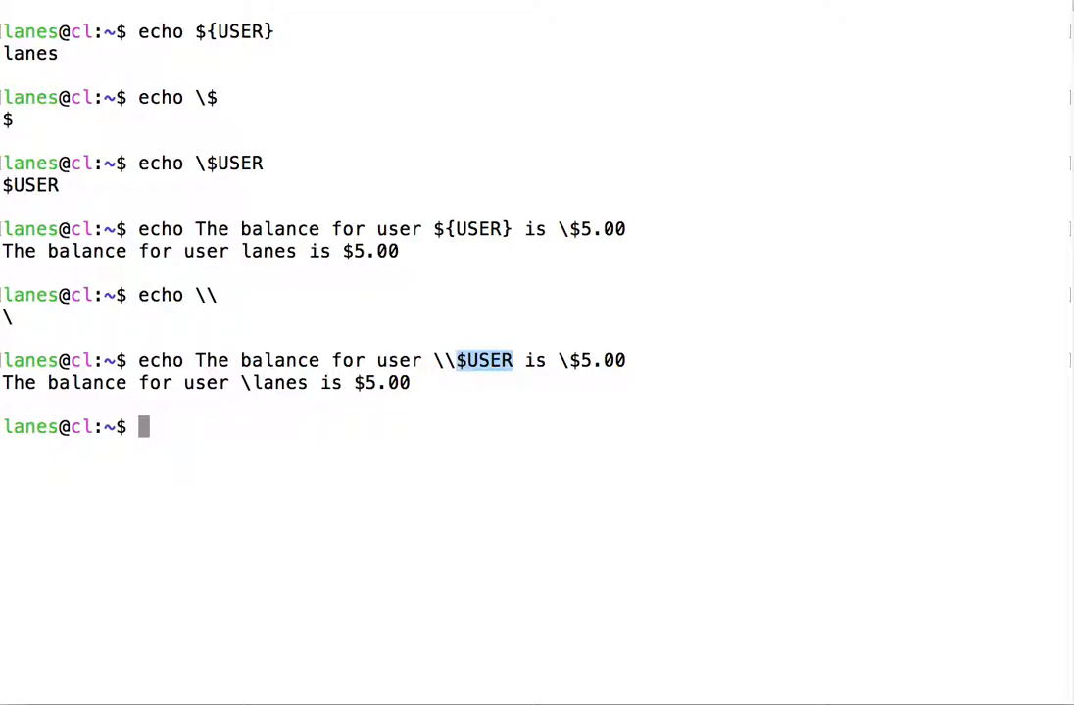
mouse_move(168, 531)
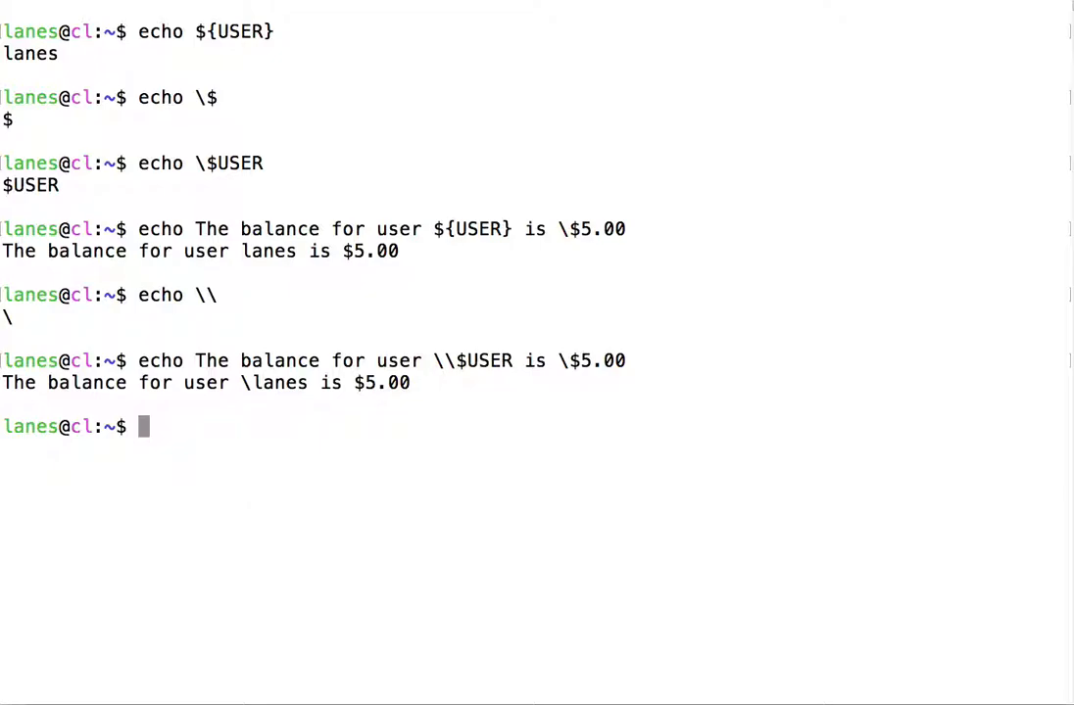
Run echo Greetings\ \&\ salutations\! to print Greetings & salutations!
type("echo Gr")
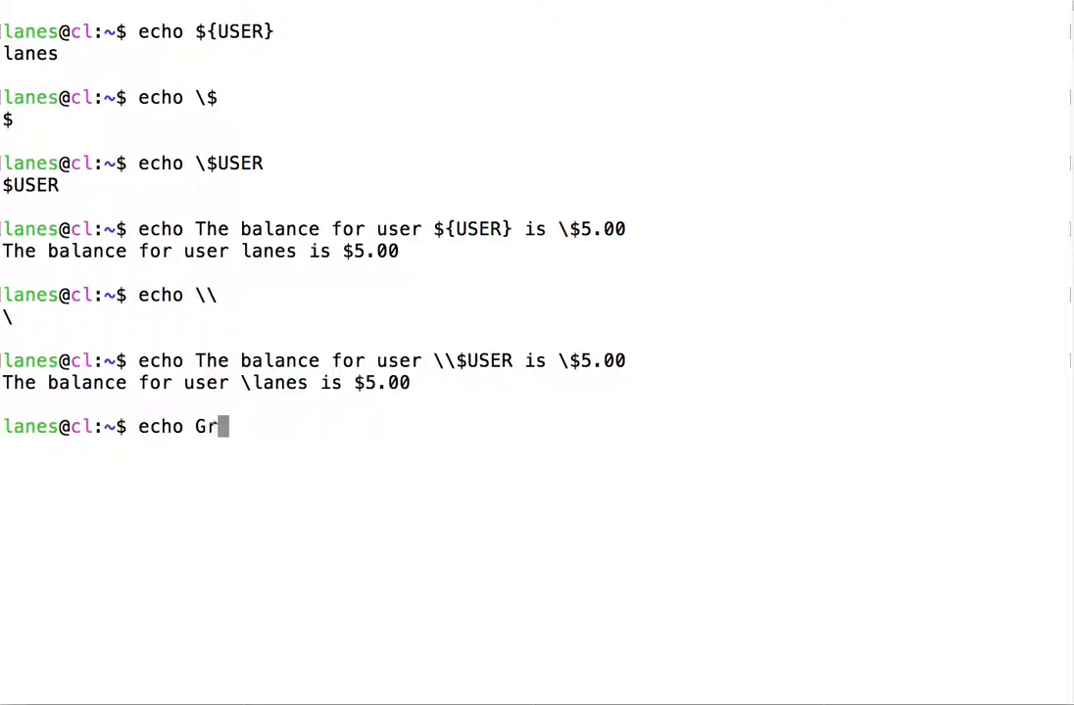
type("eetings\\")
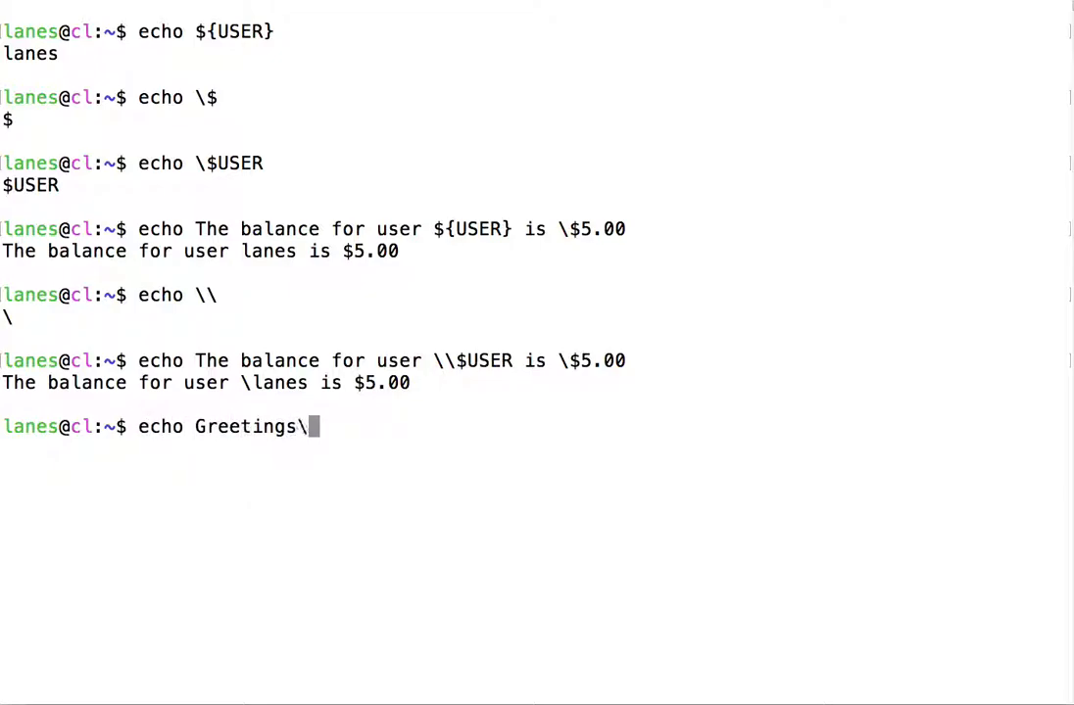
type("\\%")
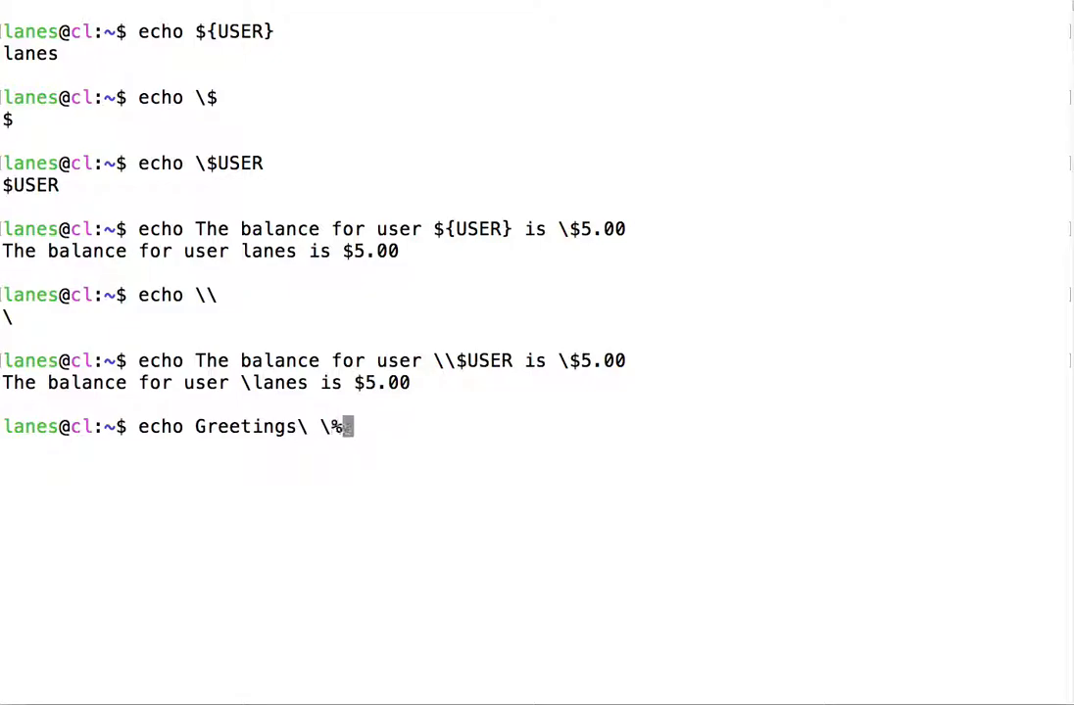
type("&\\")
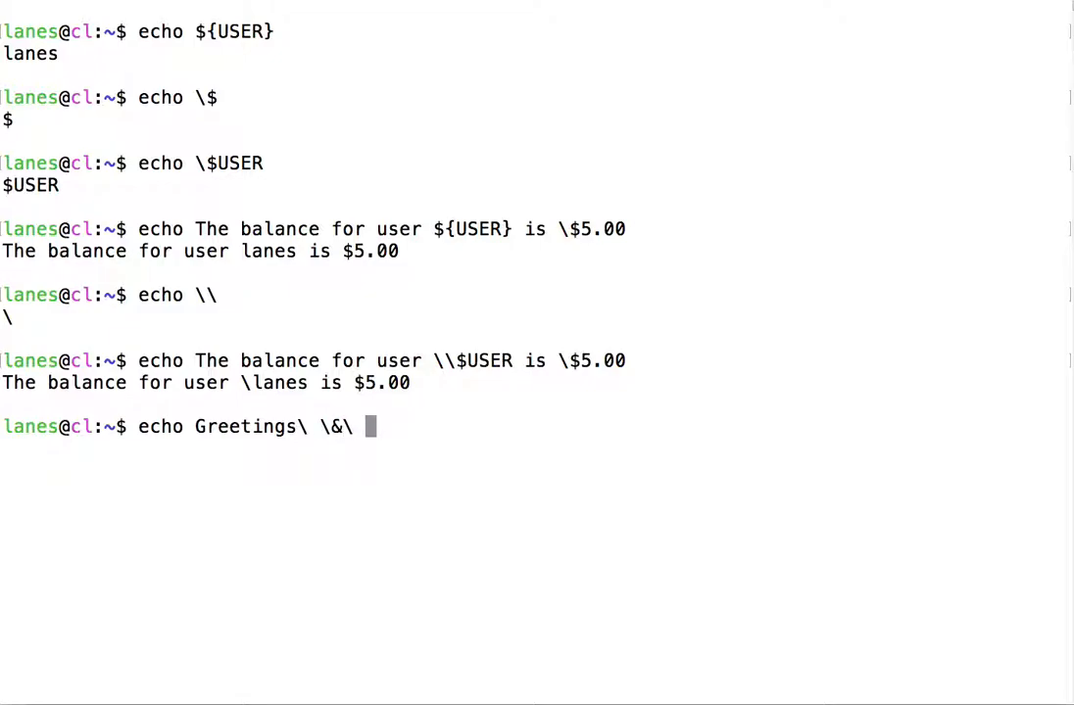
type("saluta")
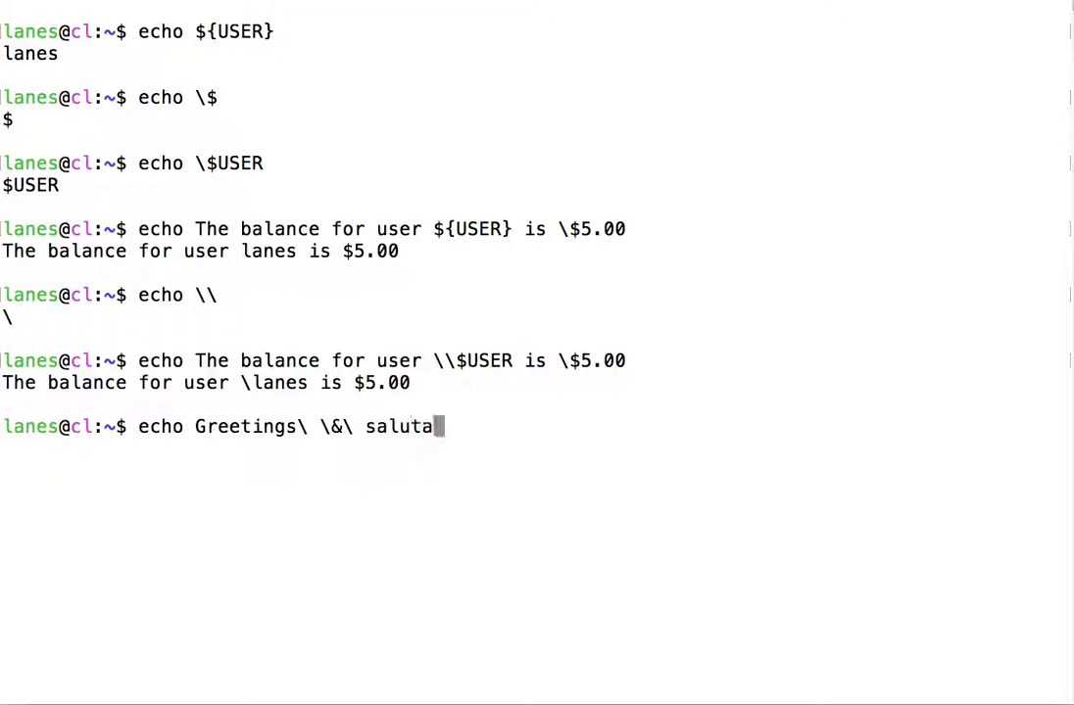
type("tions\\")
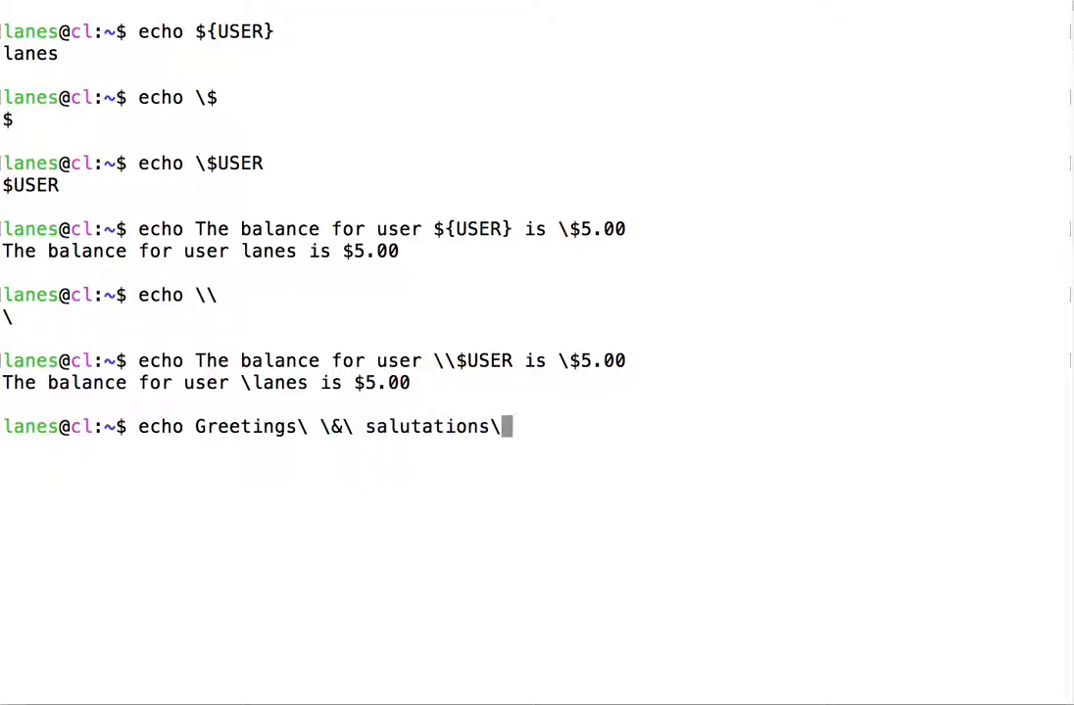
key("Return")
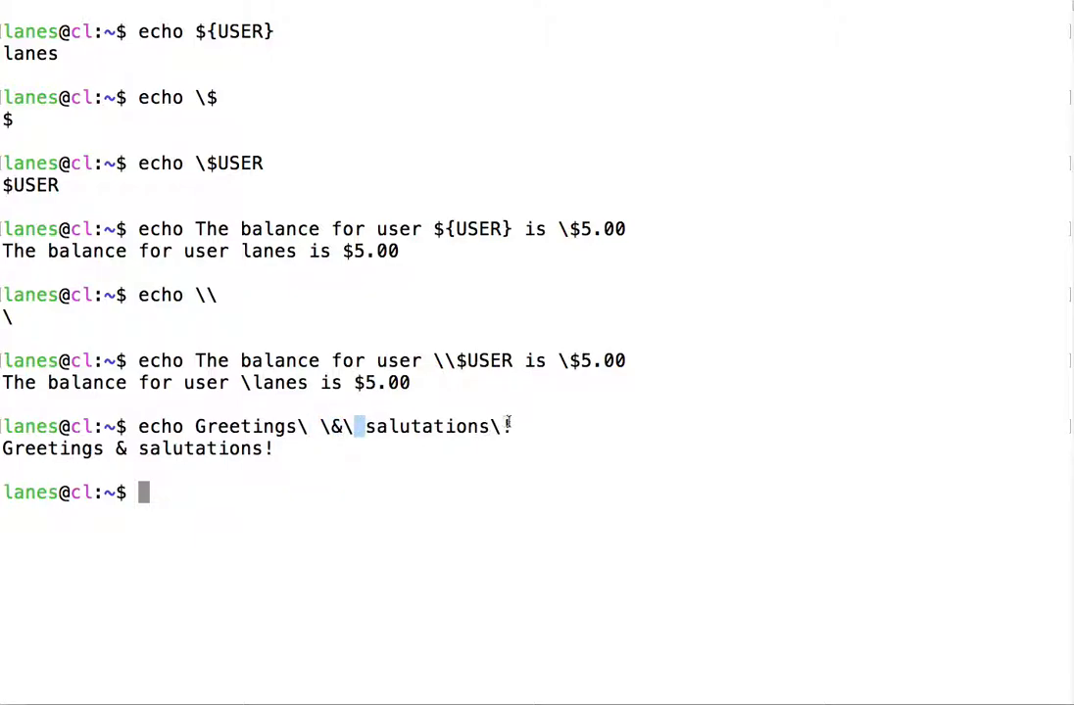
mouse_move(421, 486)
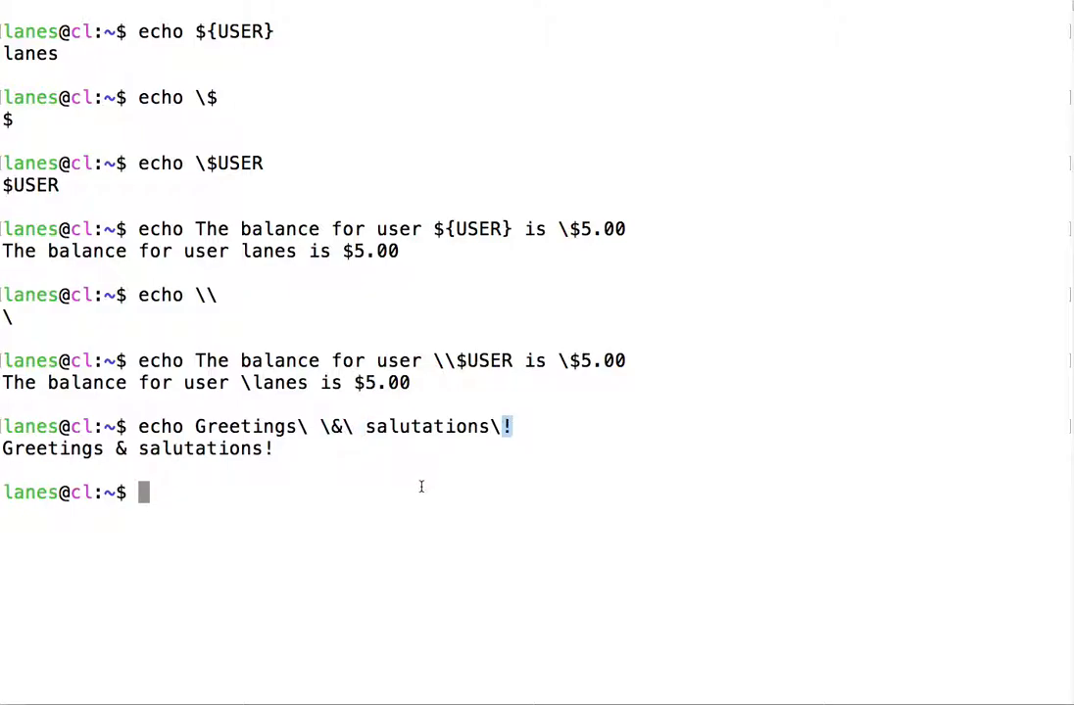
mouse_move(419, 486)
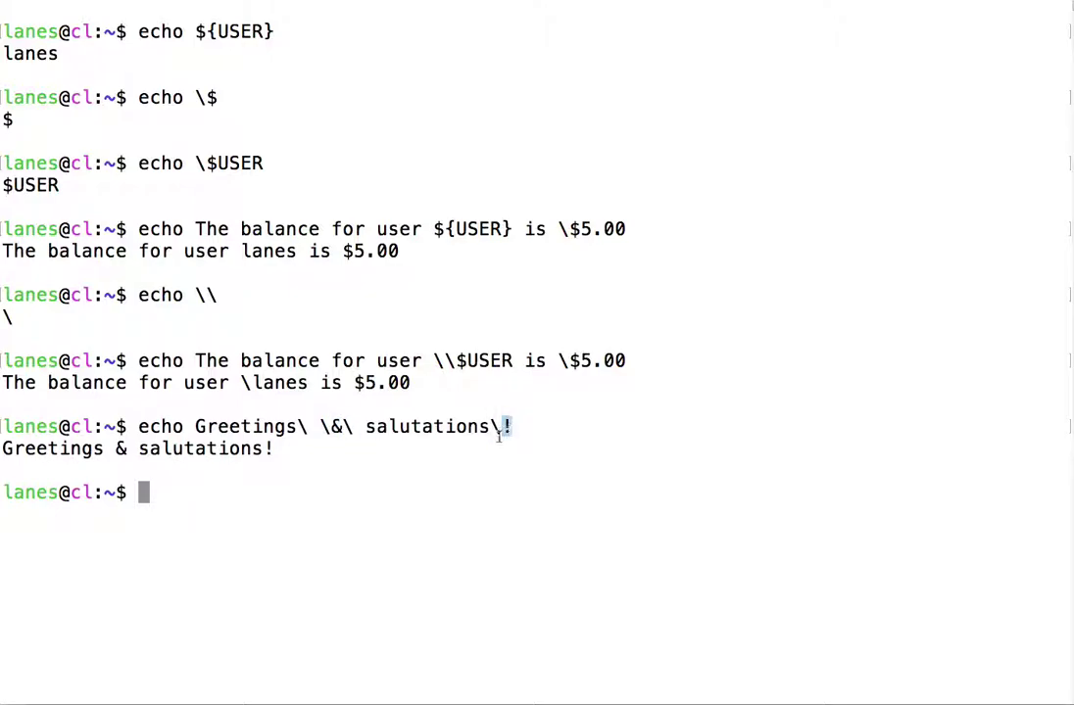
mouse_move(380, 455)
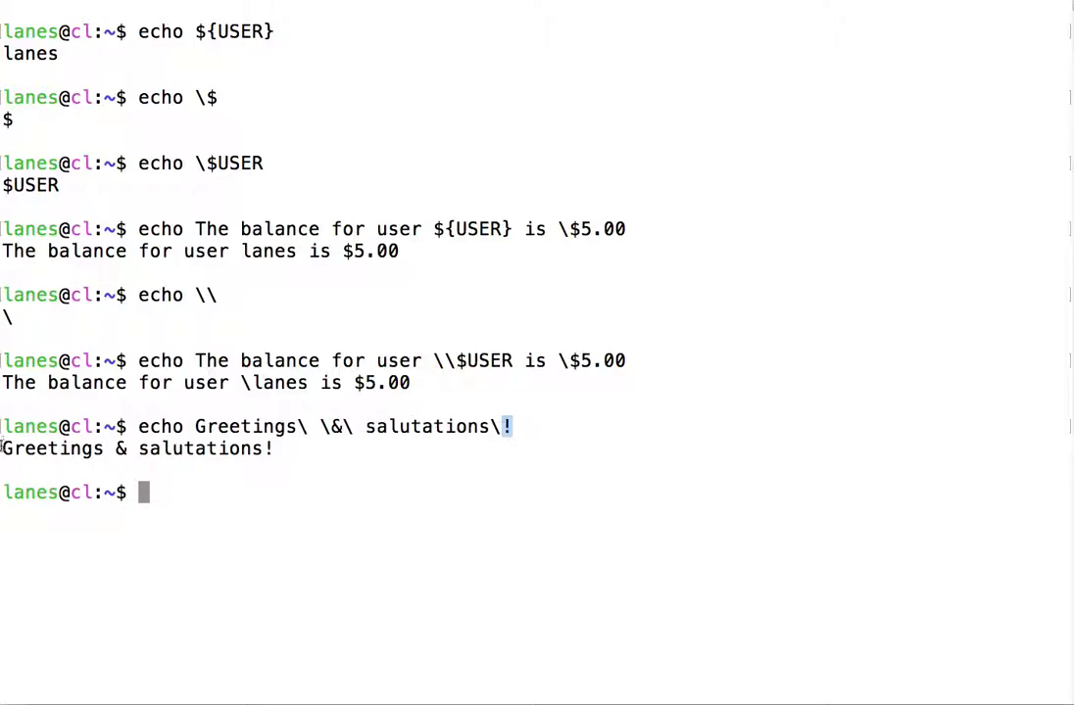
Type the unescaped echo Greetings & salutations! and clear the screen with Ctrl+L instead of running it.
type("e")
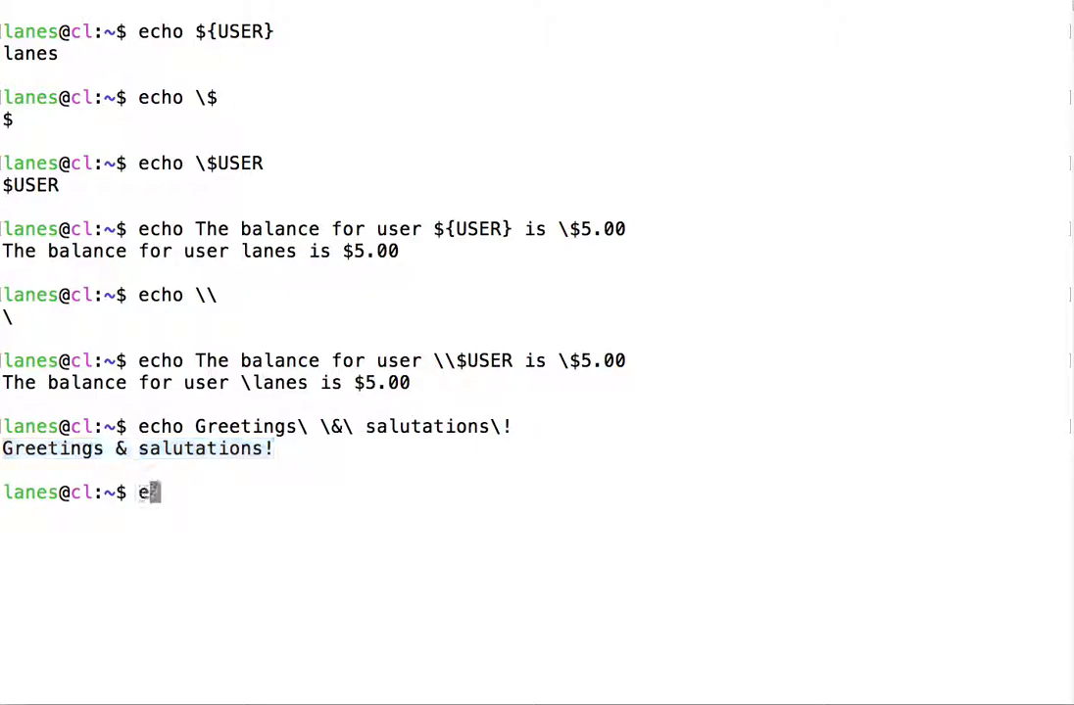
type("cho Greetings")
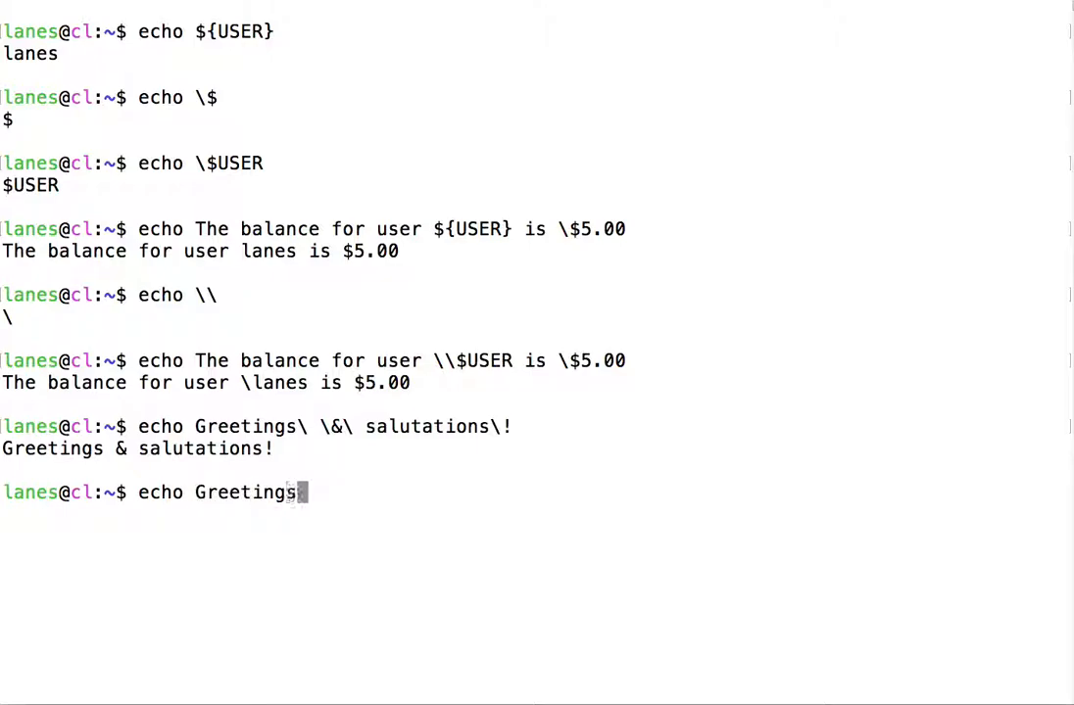
type("& sal")
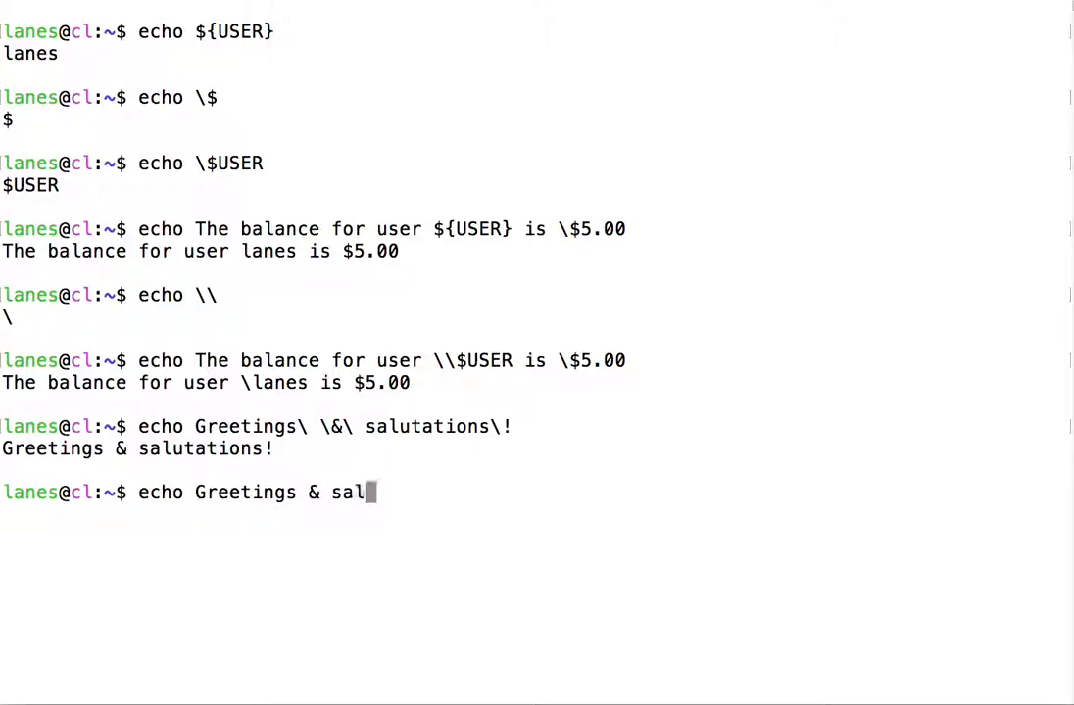
type("utations!")
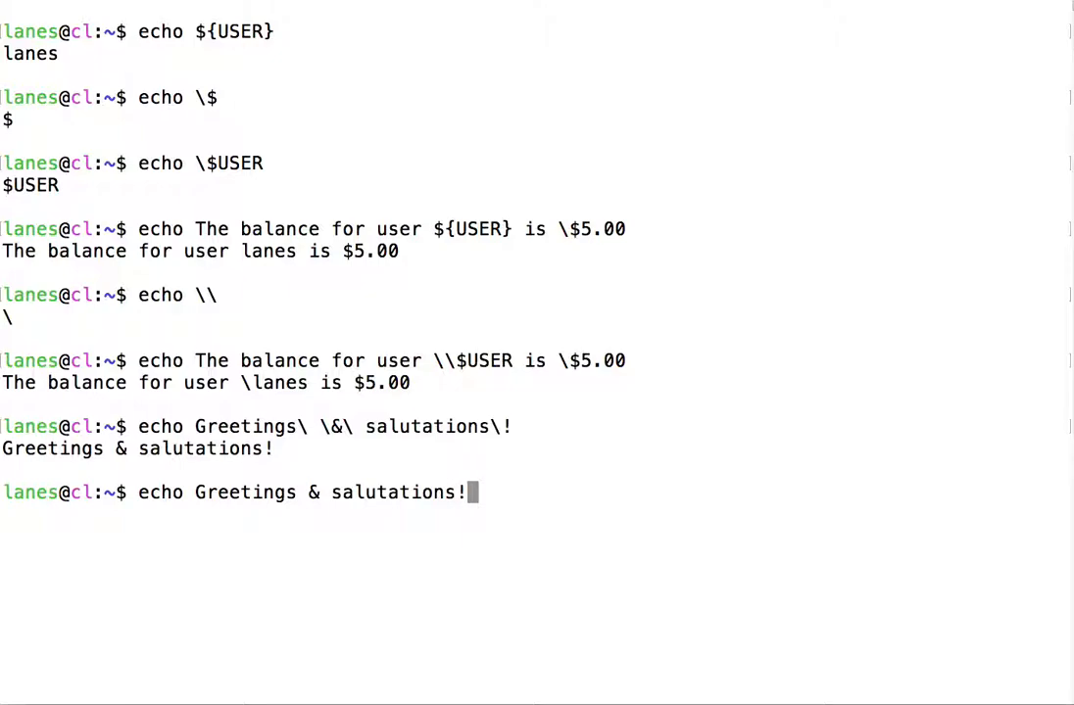
key("Return")
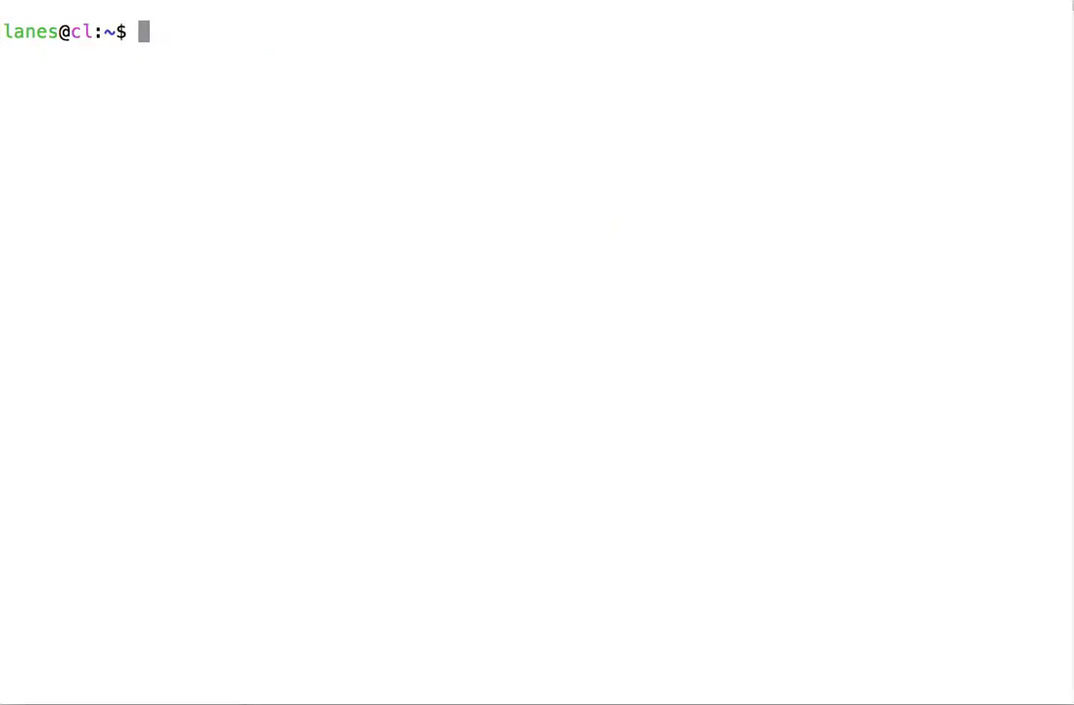
Rerun the escaped greeting to print Greetings & salutations!, then recall it for editing.
type("echo Greetings\\ \\&\\ salutations\\!")
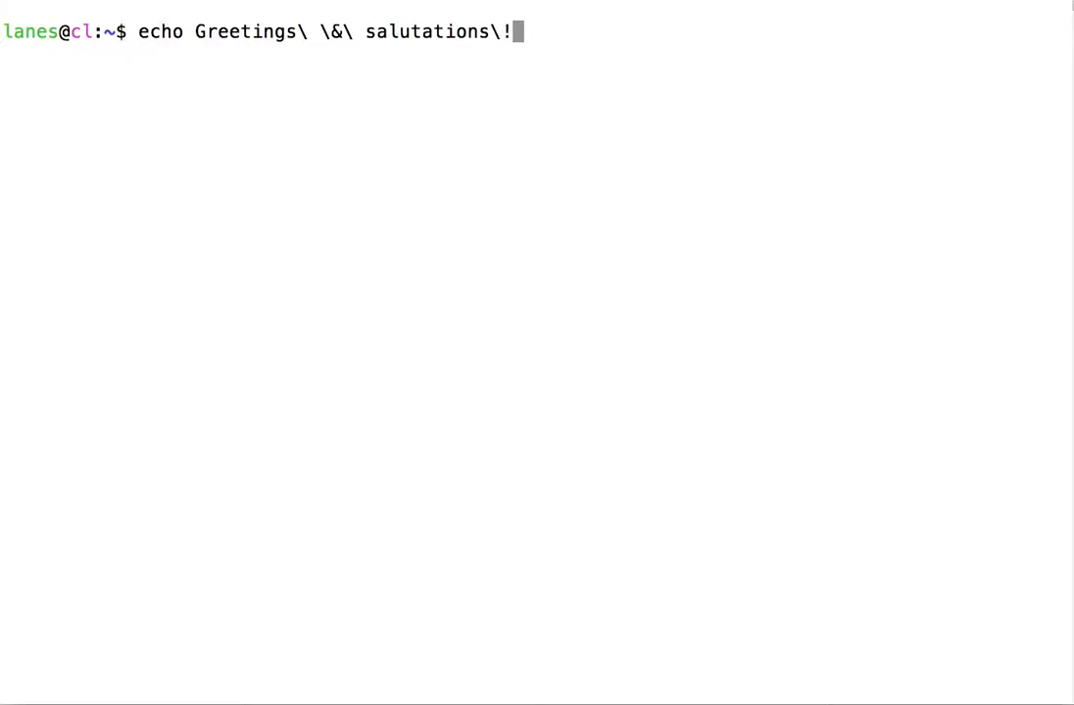
key("Return")
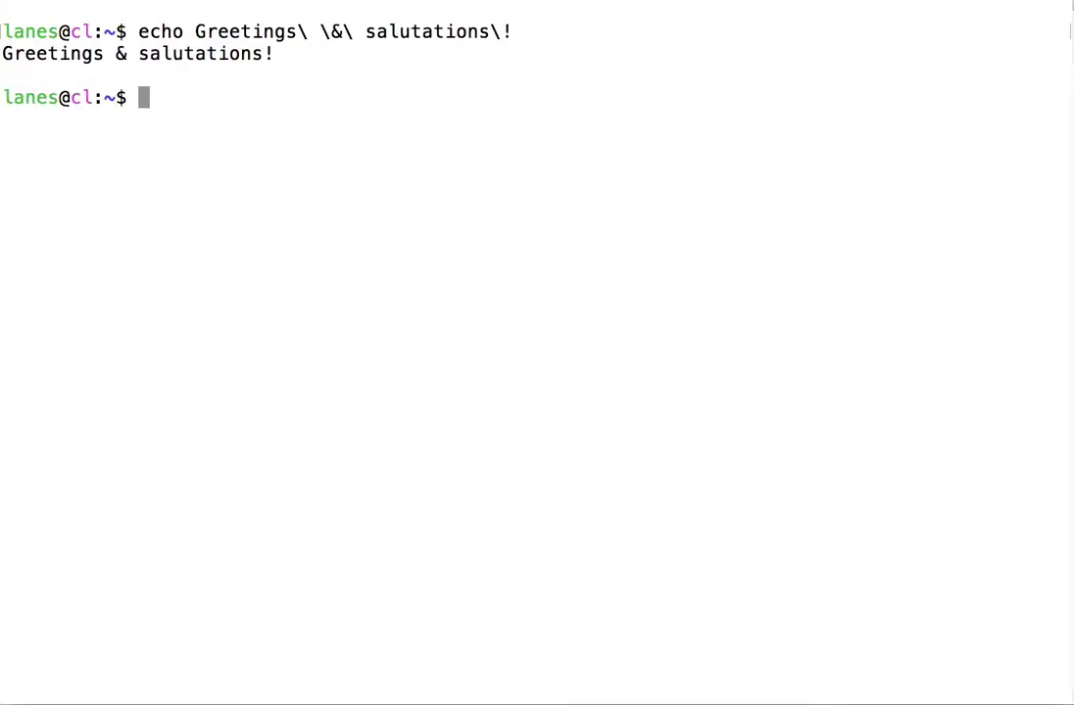
key("Up")
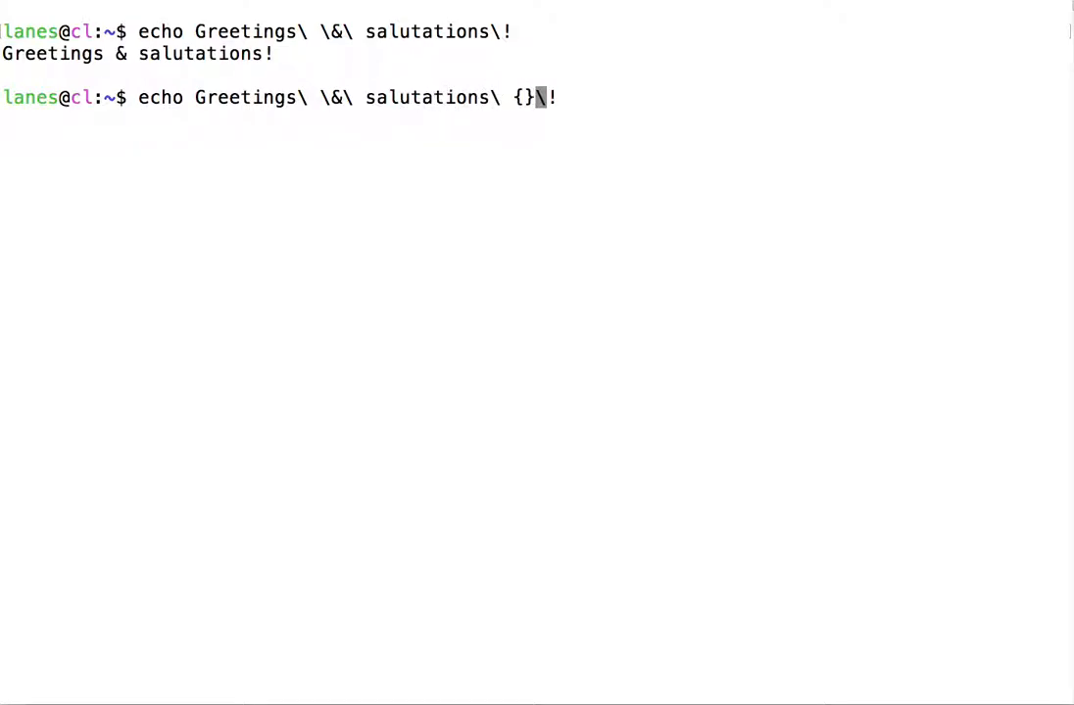
Add {Joe,Jane} before \! so it prints greetings for Joe and Jane, and highlight the Joe line.
type("Joe")
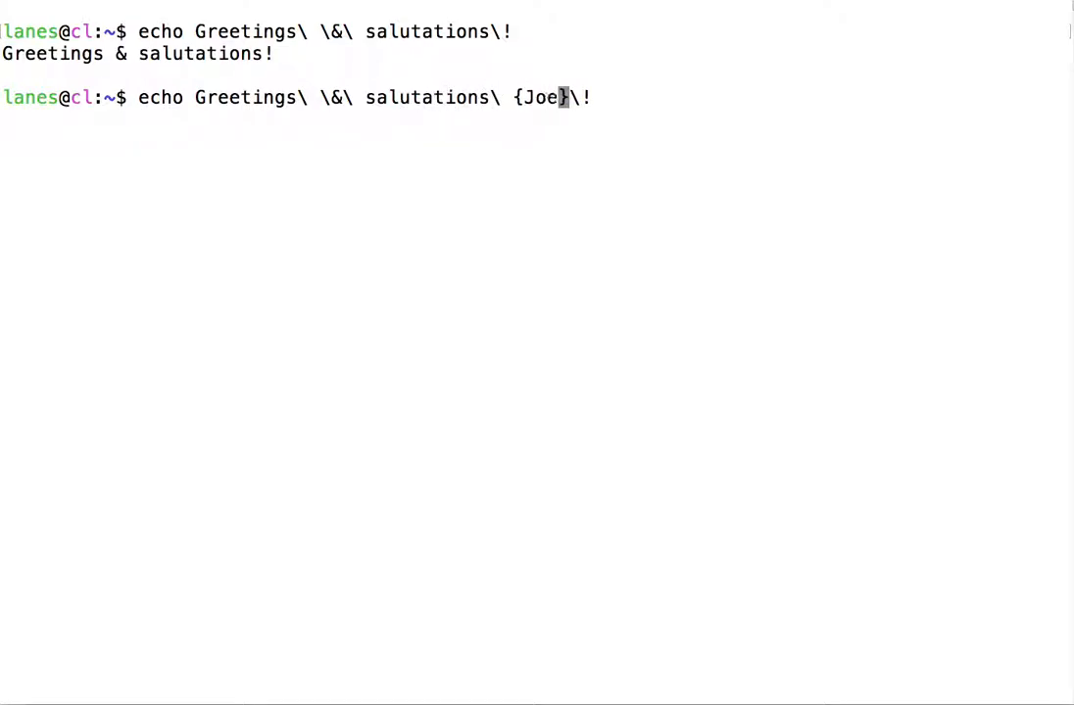
type(",Jane")
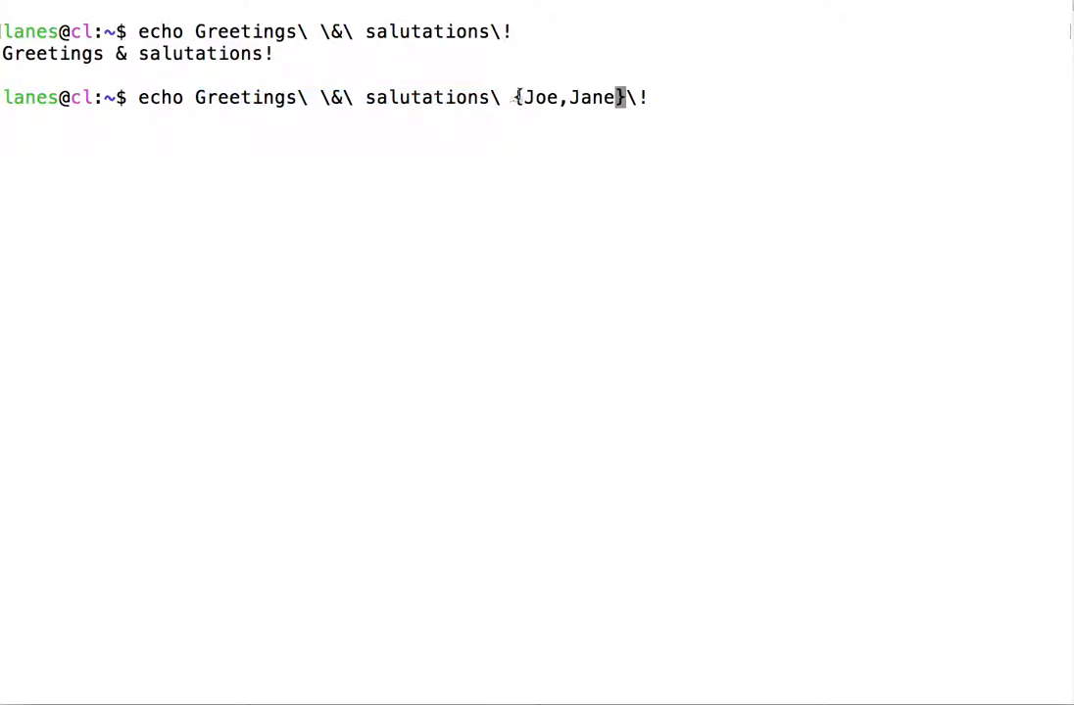
key("Return")
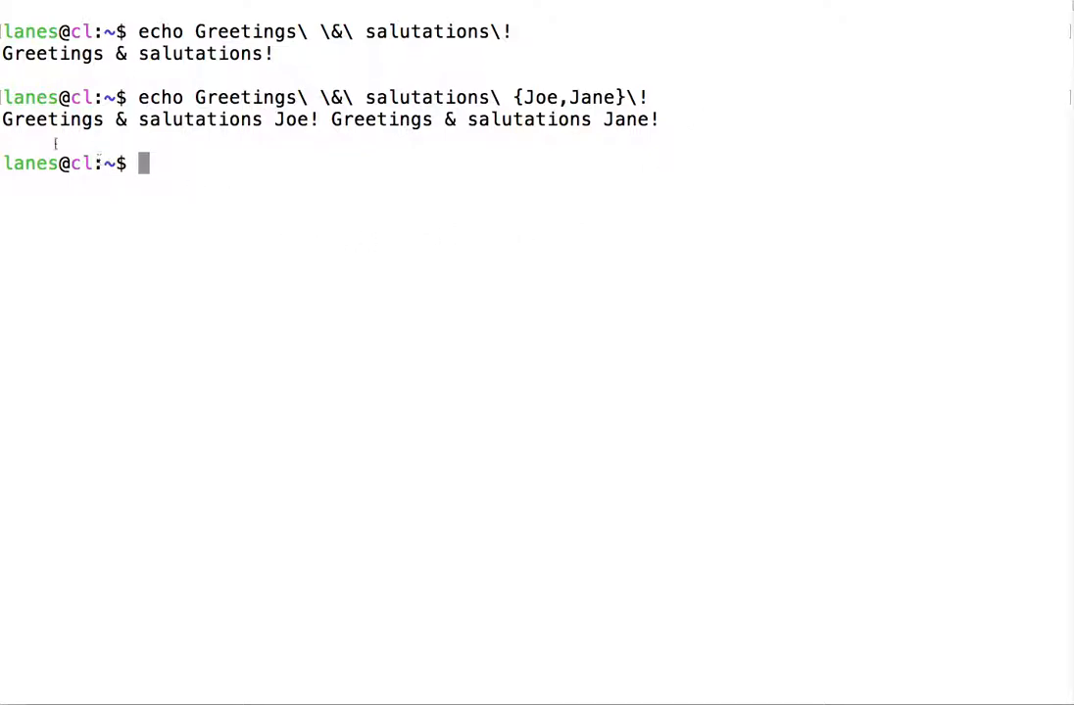
left_click_drag(2, 120, 323, 120)
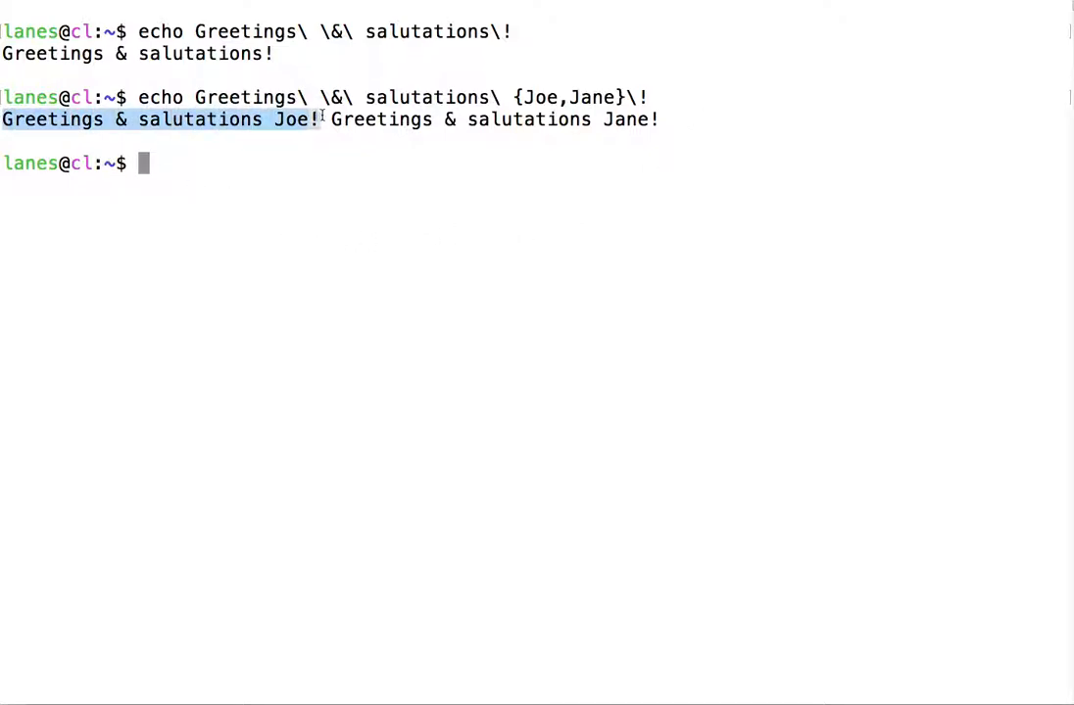